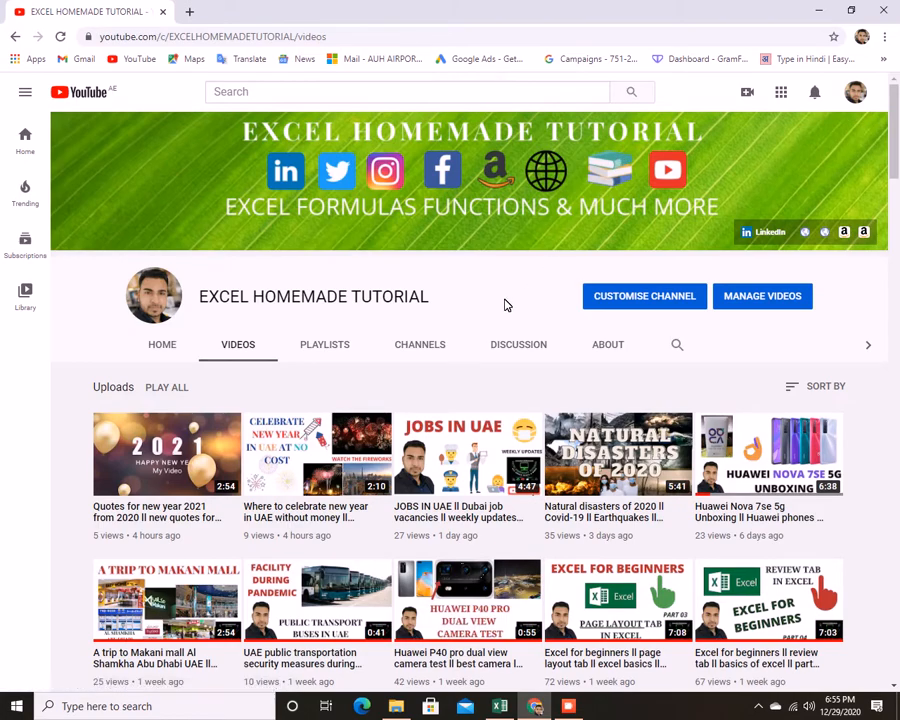
Step: Open the Record Macro dialog for Macro1 from the View tab's Macros menu
scroll(down, 3)
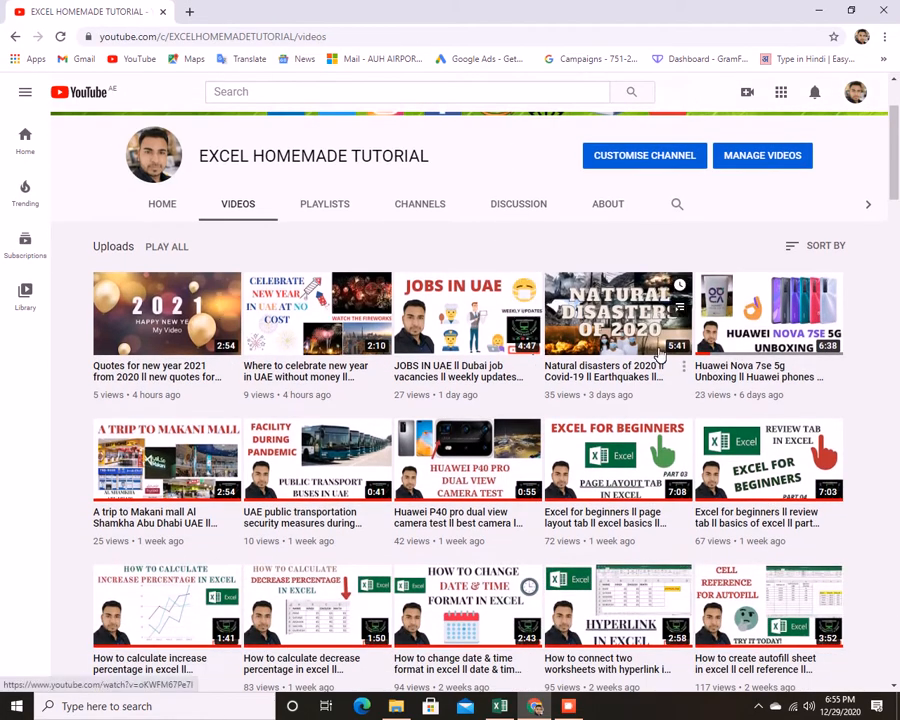
scroll(down, 3)
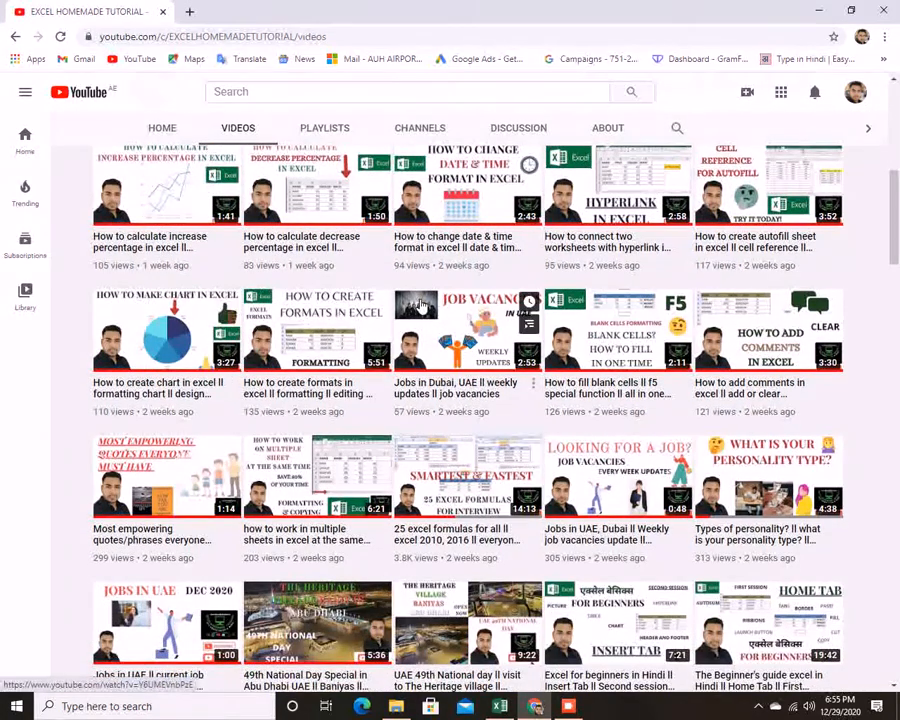
scroll(down, 3)
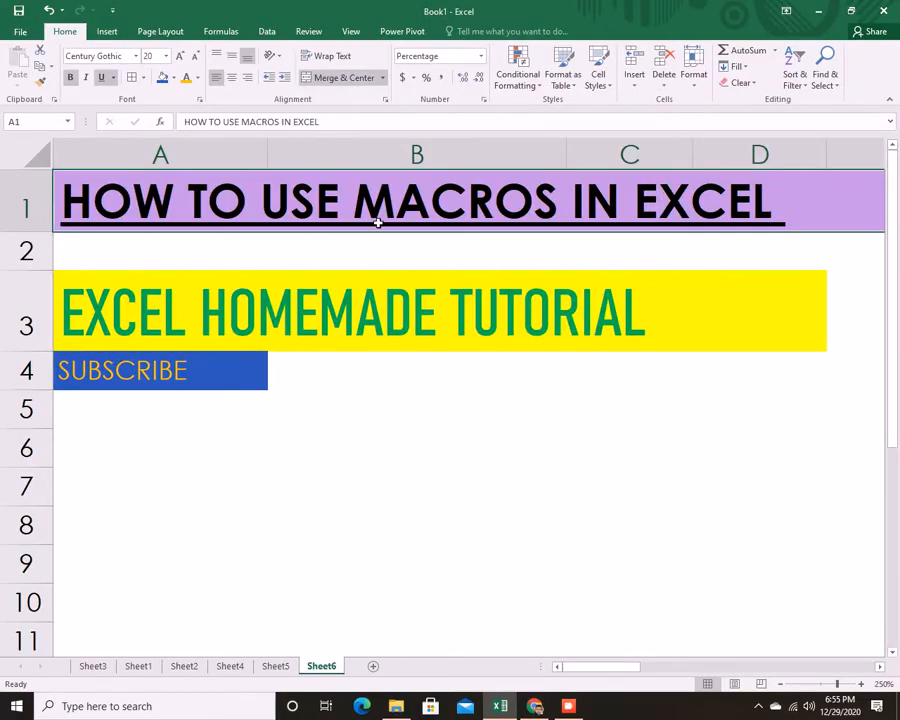
click(106, 31)
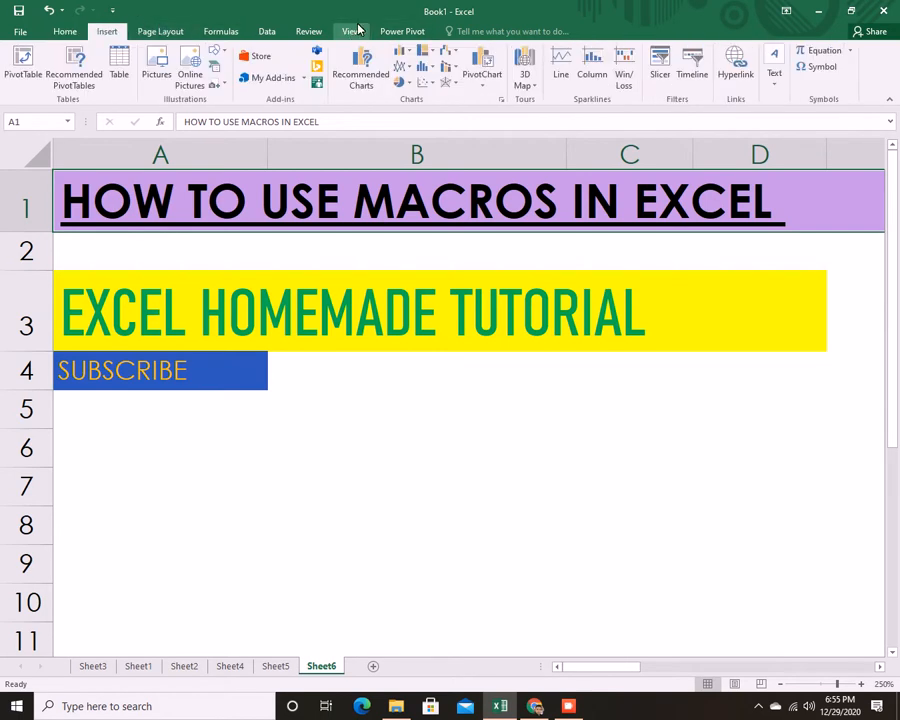
click(350, 31)
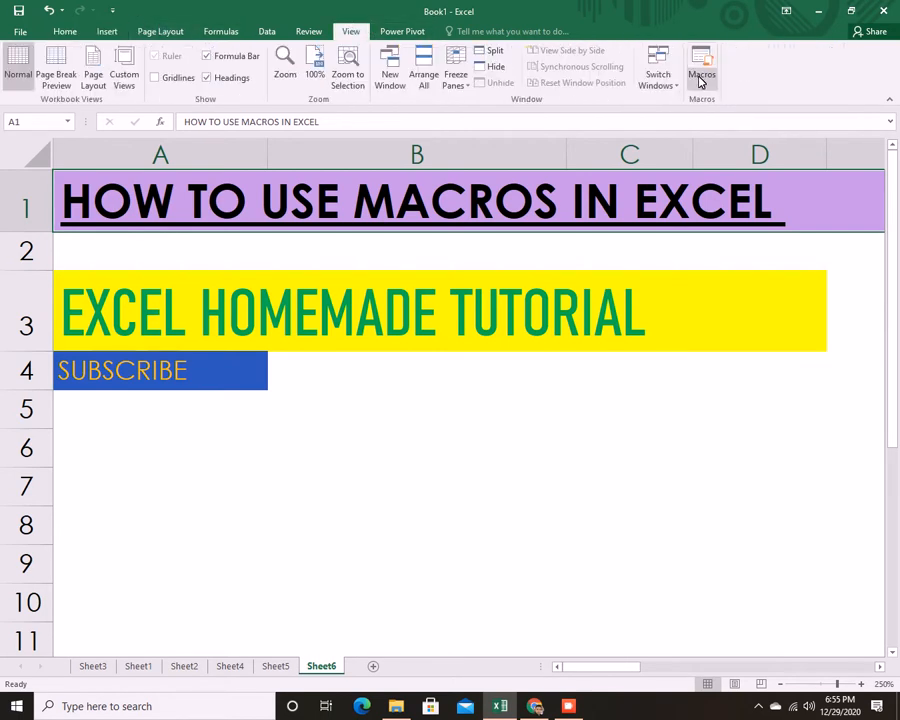
click(701, 68)
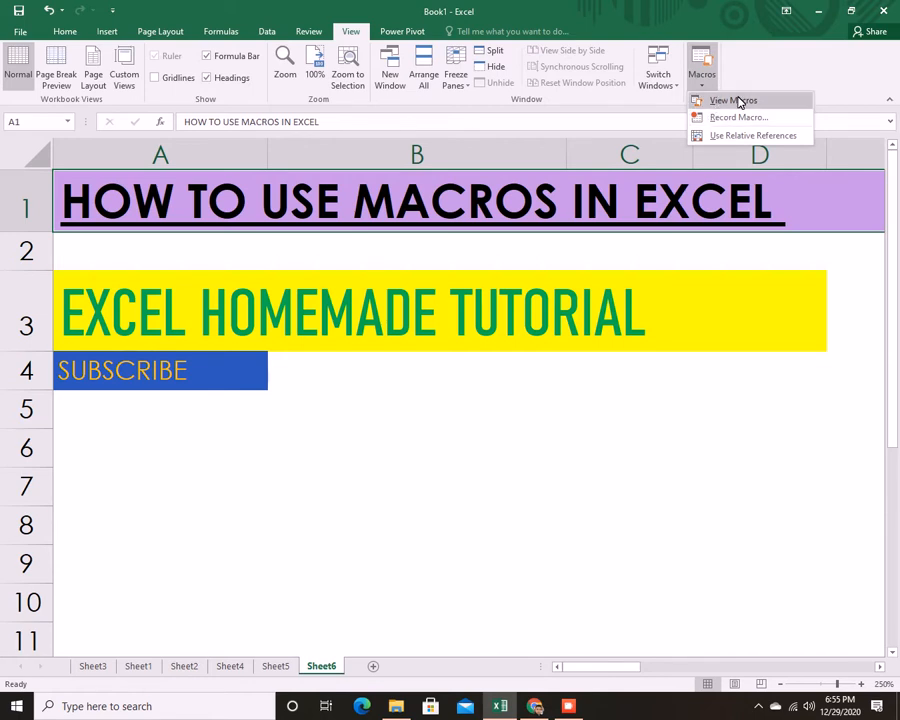
mouse_move(752, 135)
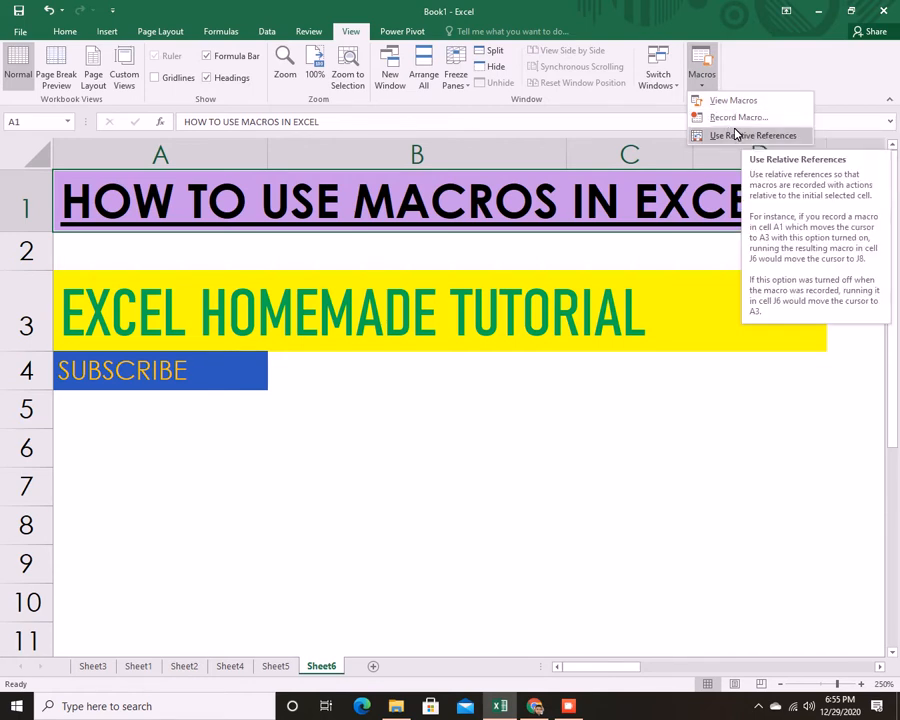
mouse_move(735, 117)
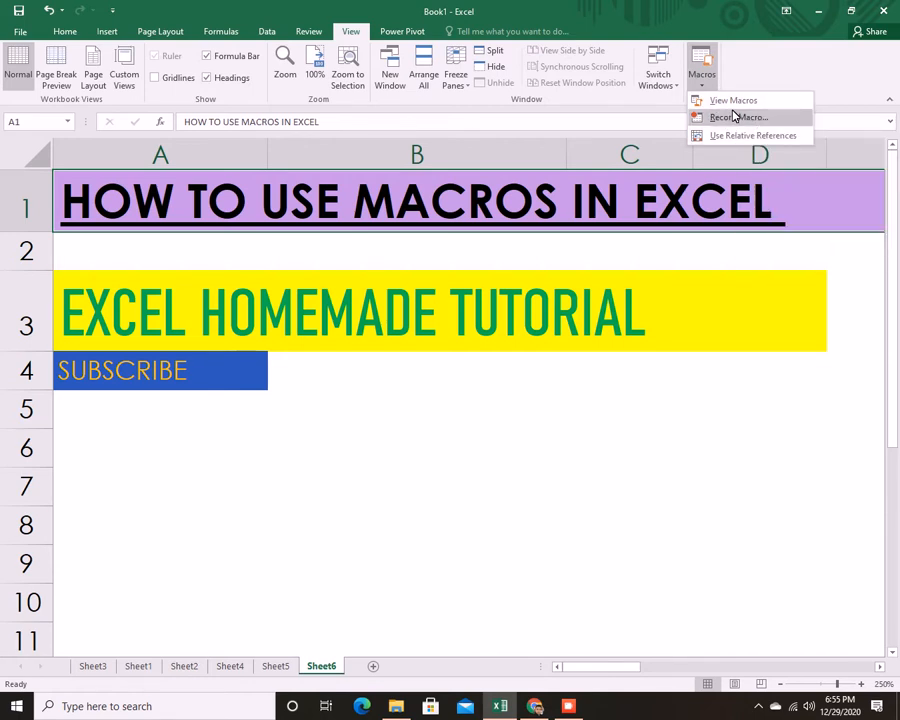
click(738, 117)
text(k)
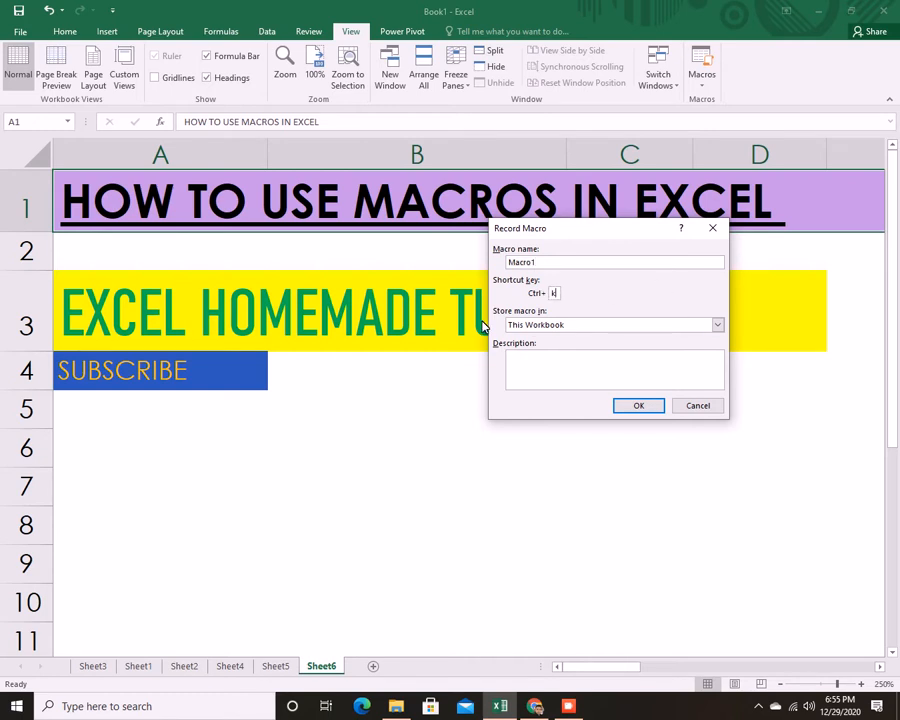
Step: Start recording Macro1 with shortcut Ctrl+K, stored in the Personal Macro Workbook
click(716, 324)
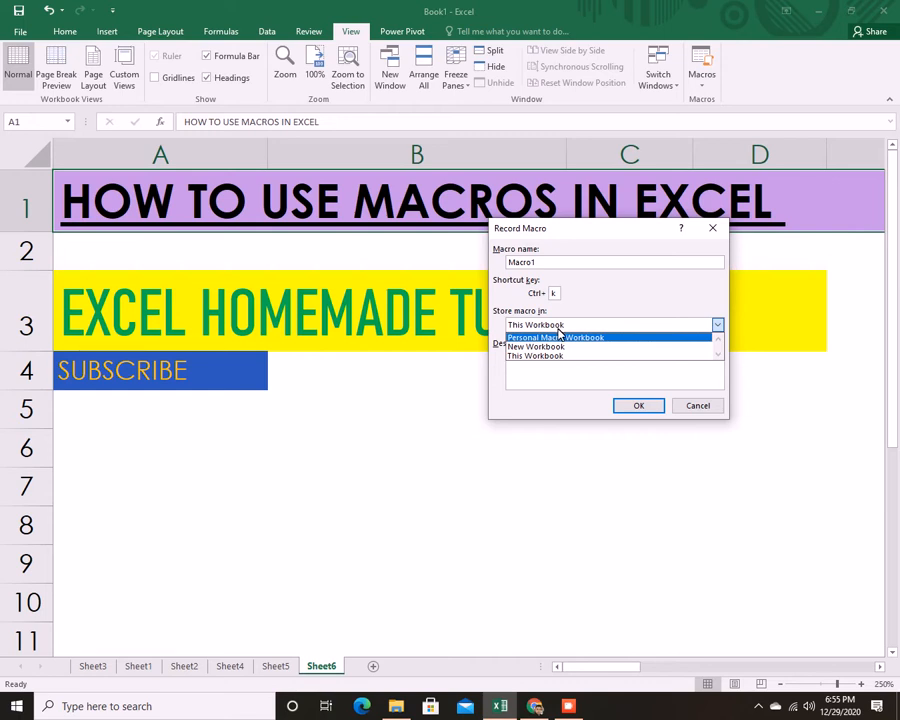
click(556, 337)
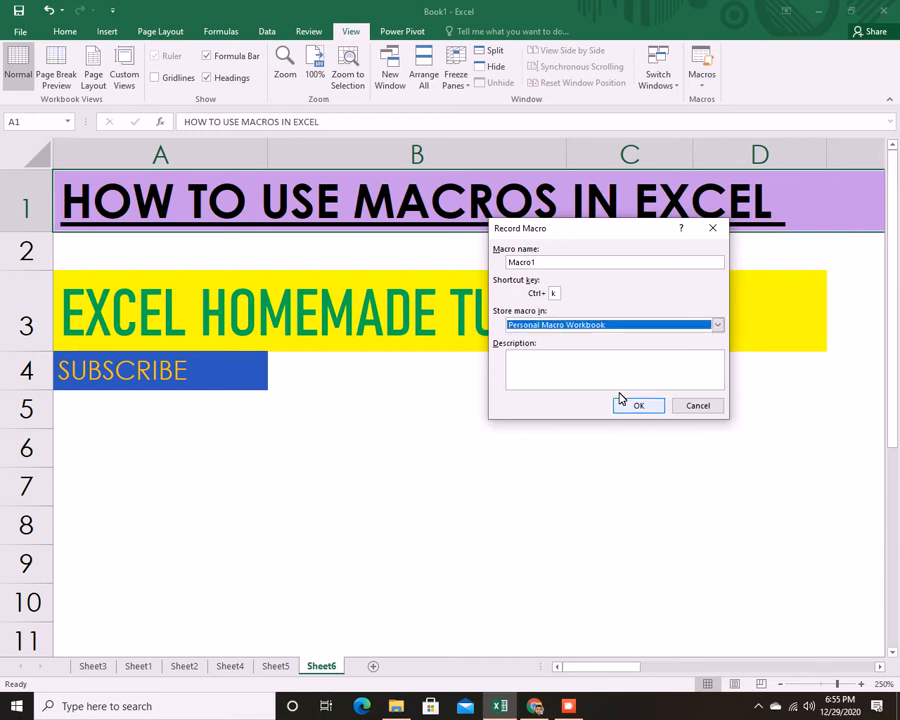
click(638, 405)
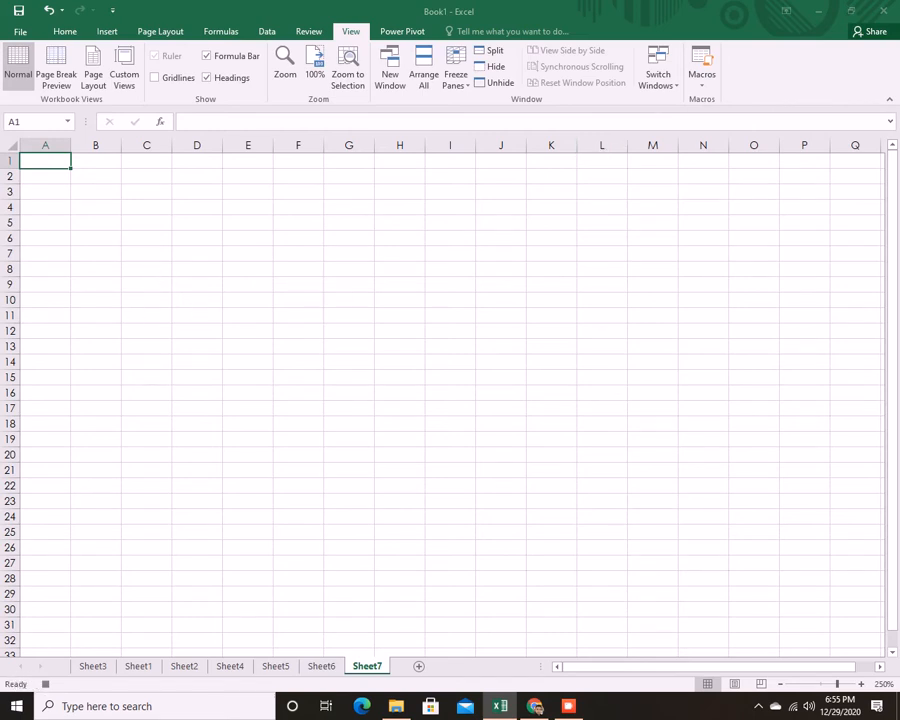
mouse_move(701, 65)
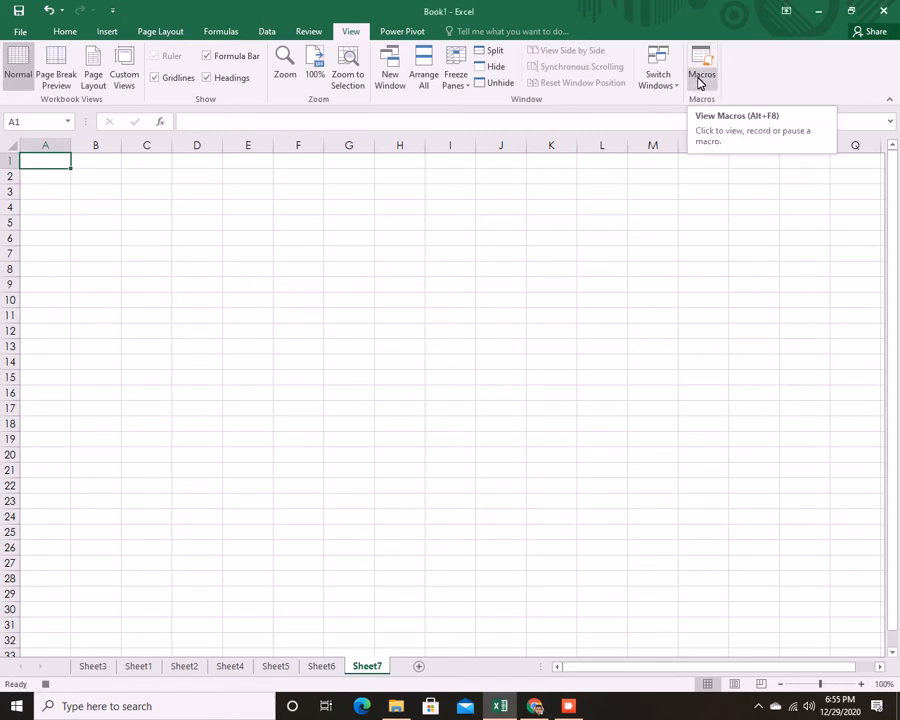
Step: Enter headers name, id, salary, deduction and total pay in B3:F3 of Sheet7
click(701, 70)
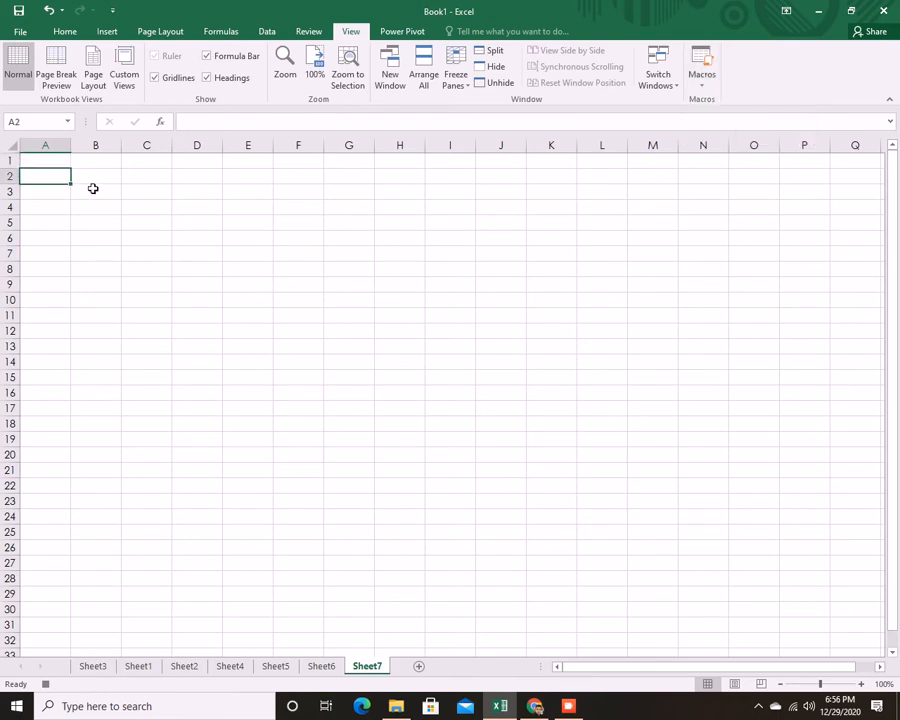
click(95, 191)
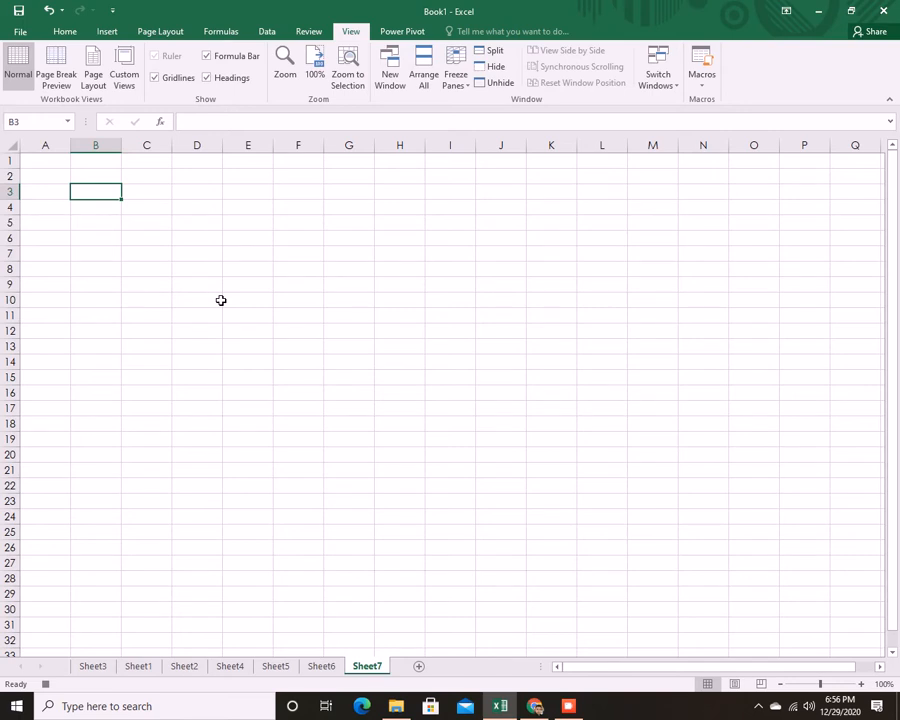
text(name)
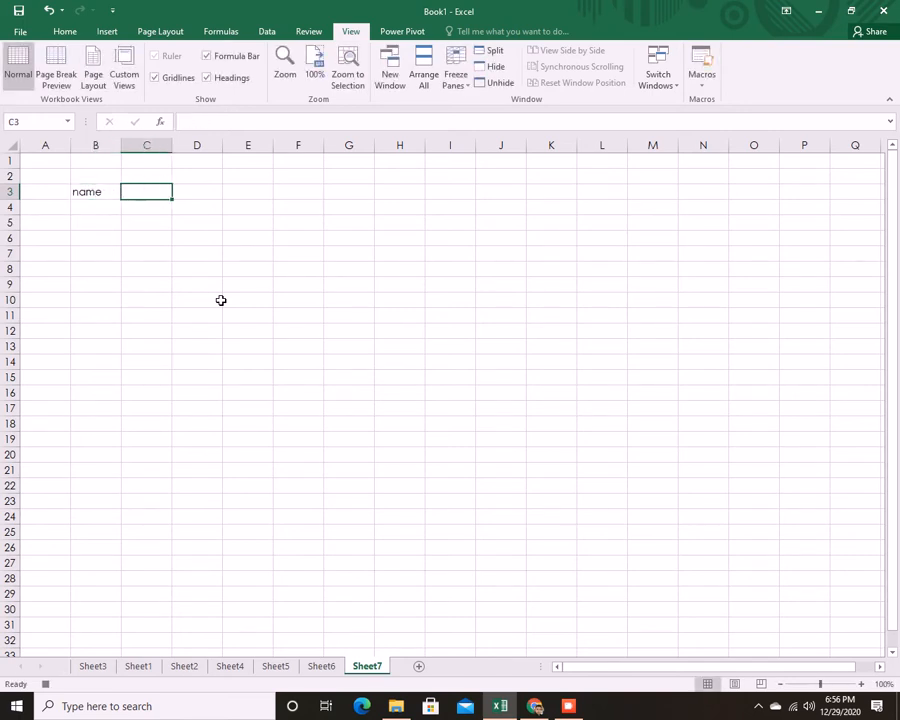
text(id)
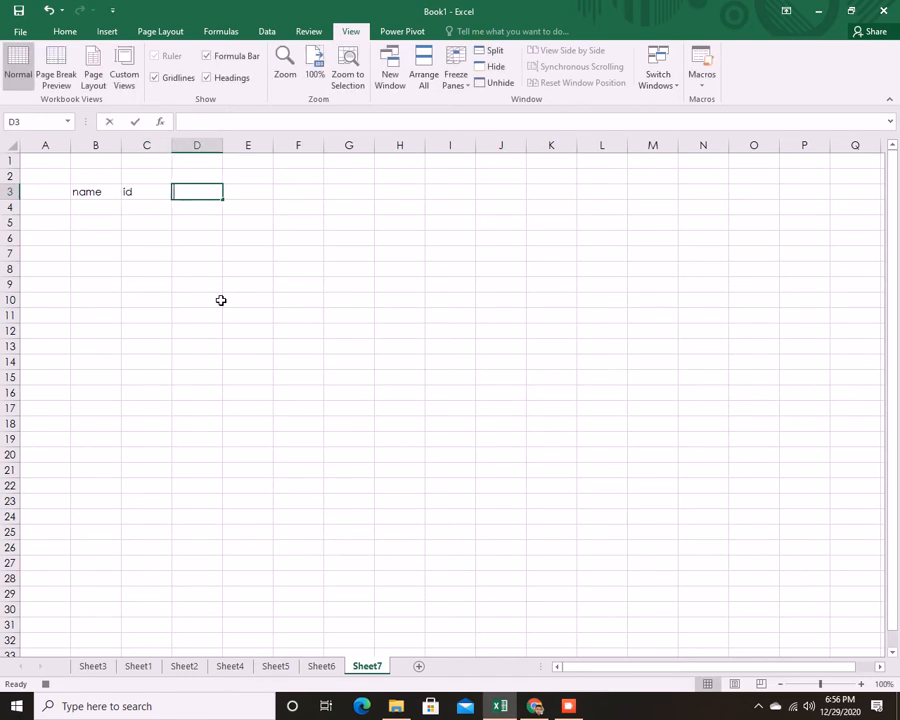
text(salary)
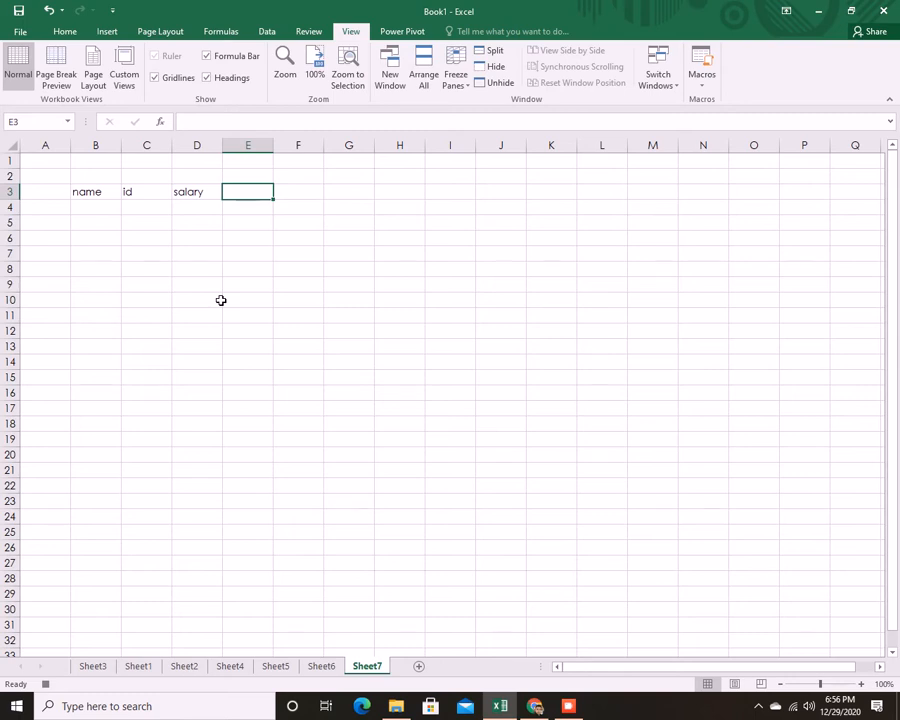
text(deduct)
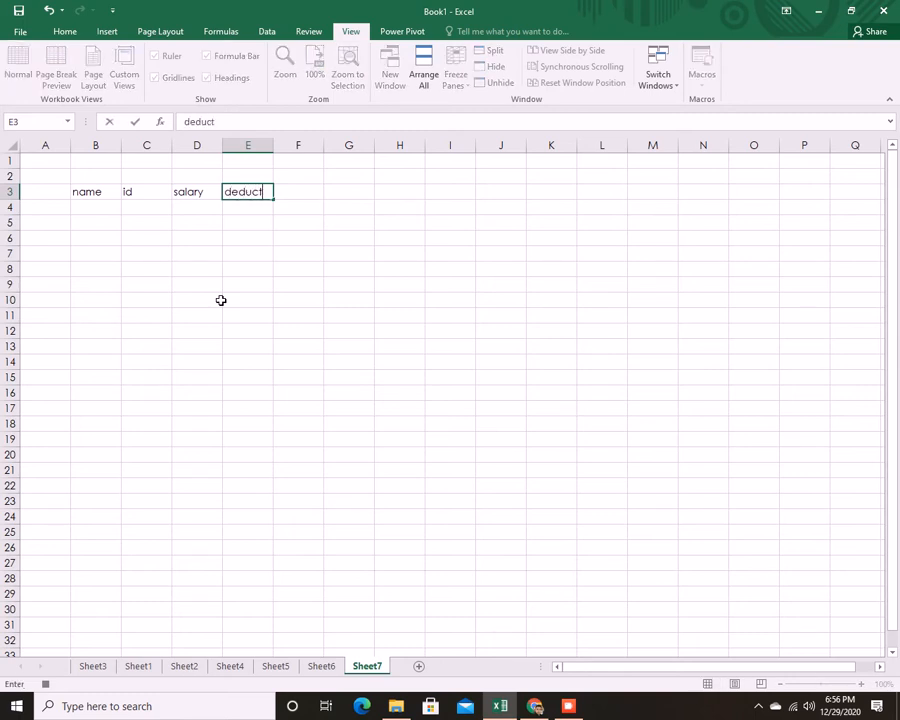
text(ion)
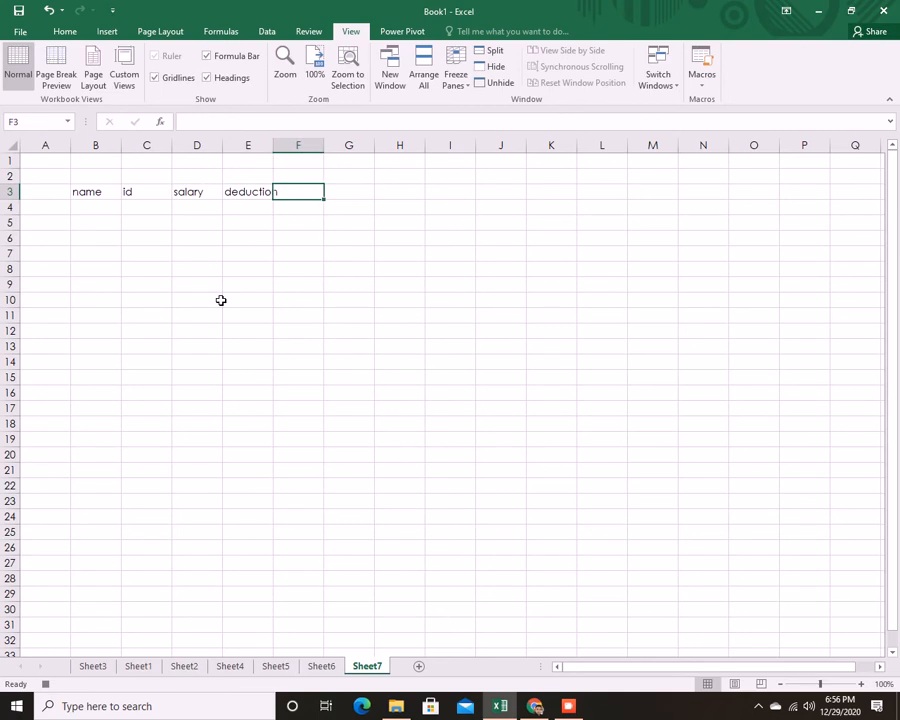
text(total)
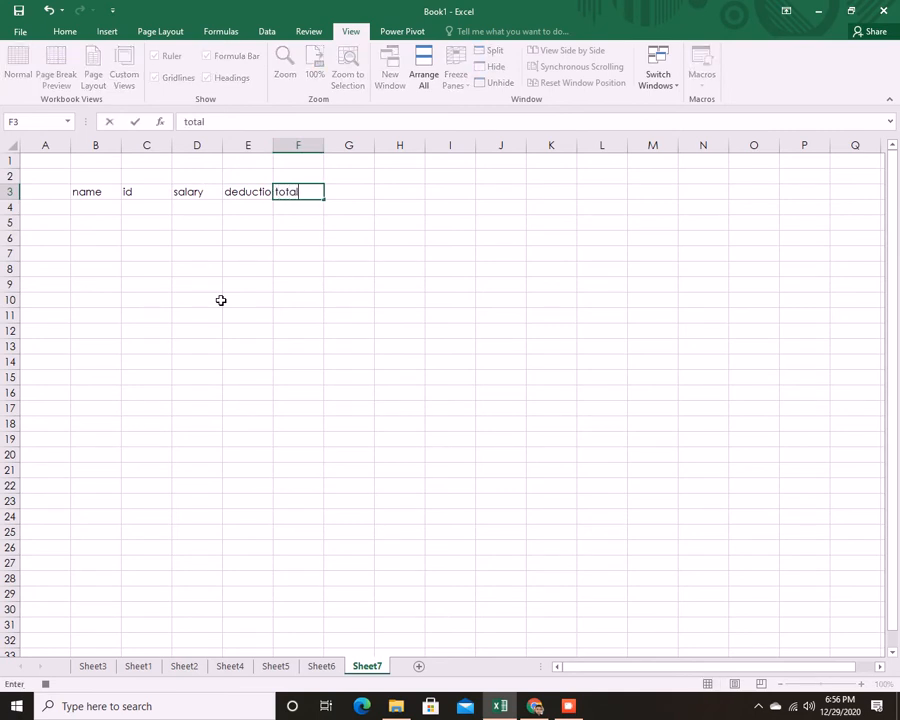
text(pay)
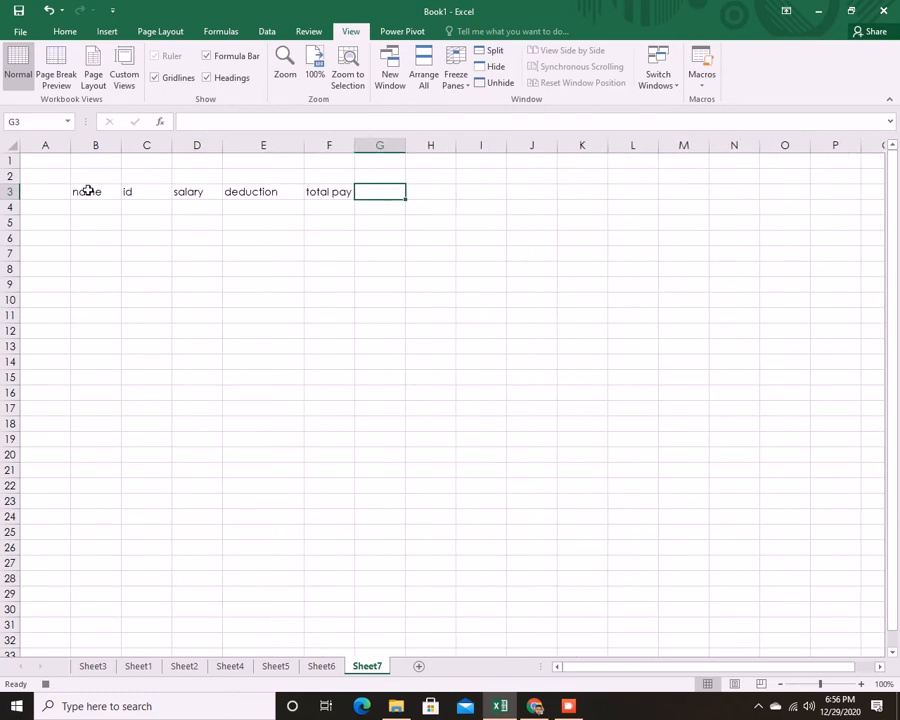
Step: Give B3:F11 all borders and make the header row bold with purple fill
drag(86, 191, 349, 355)
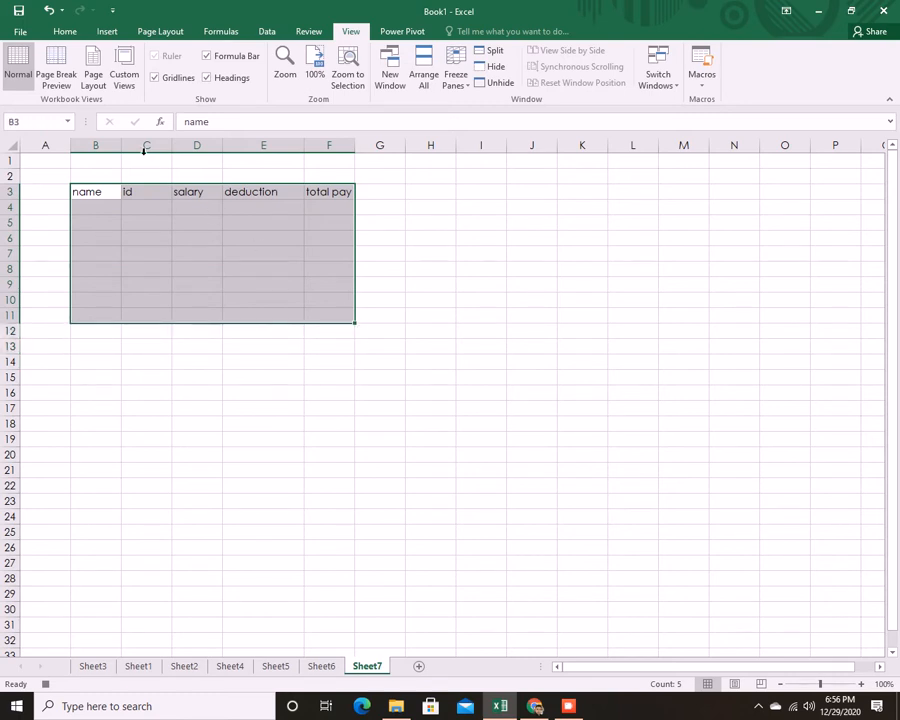
click(64, 31)
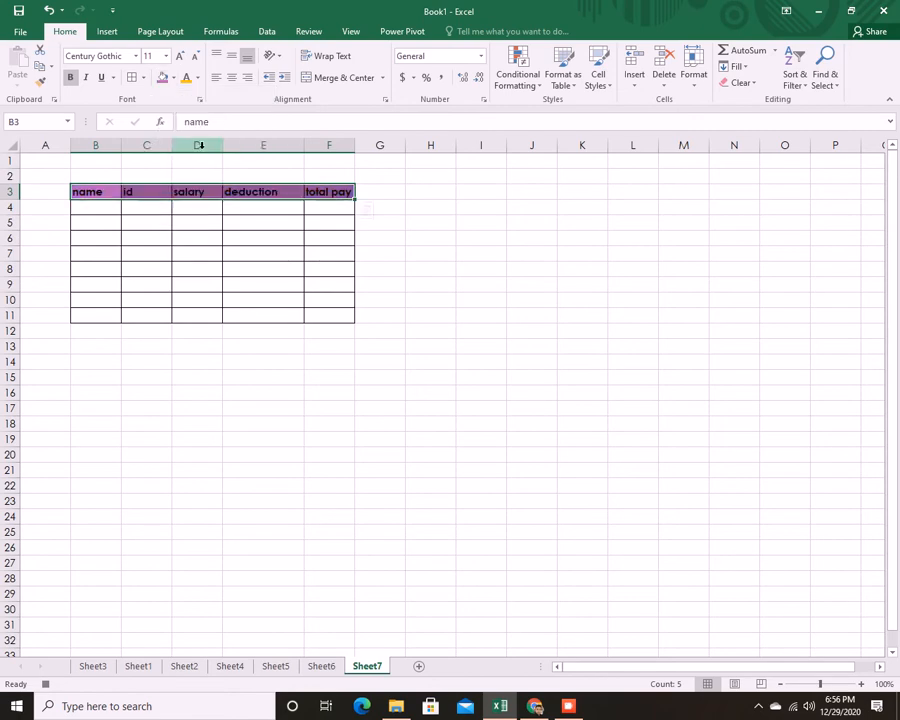
click(196, 268)
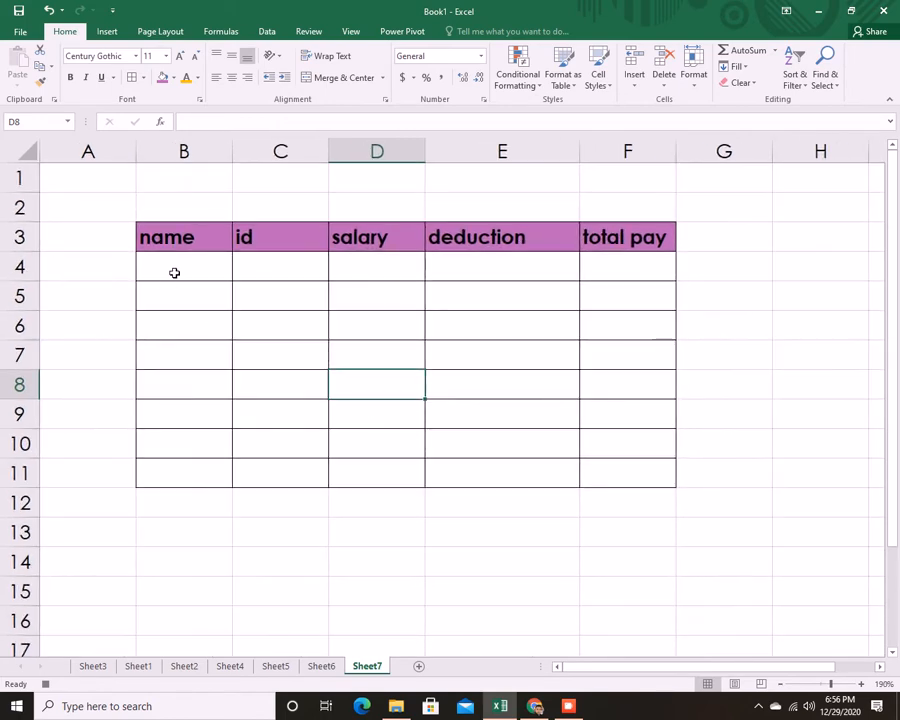
Step: Enter names mohan, rohan, sohan, govind, hari and payal down column B
text(mohan)
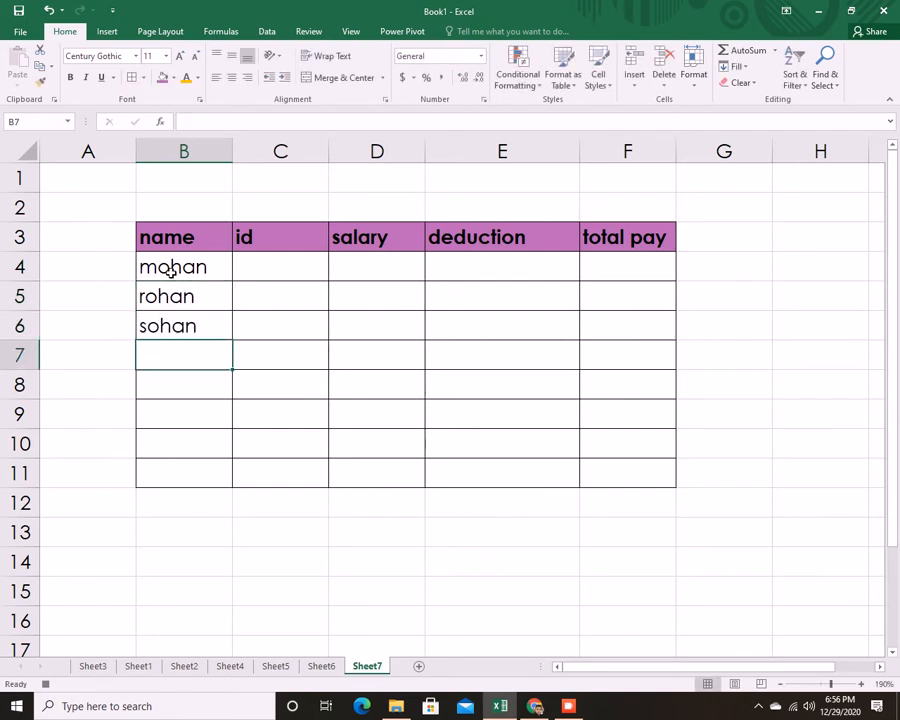
text(govind)
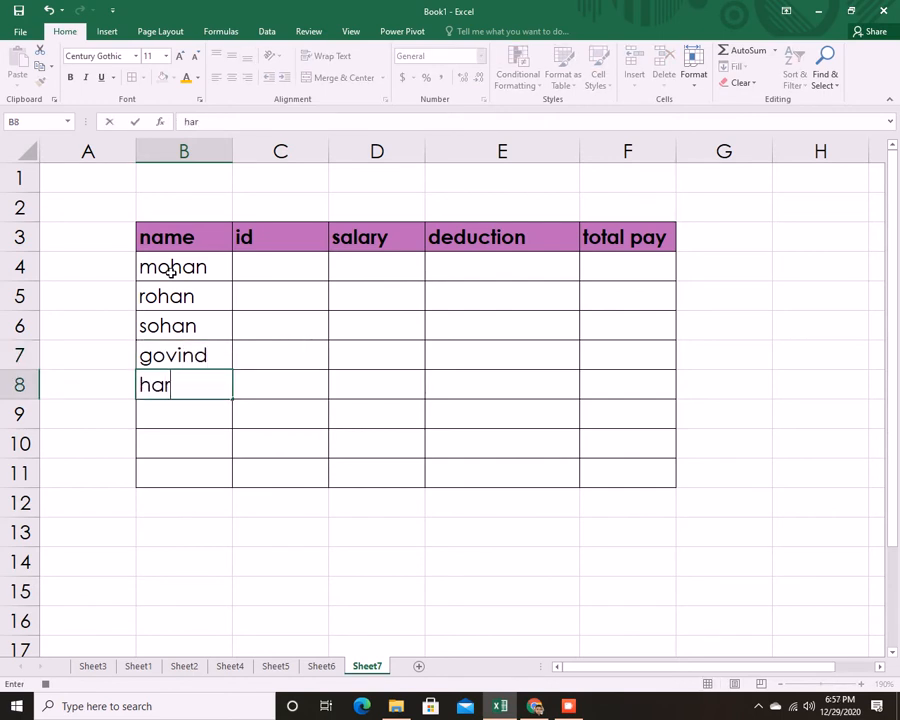
key(enter)
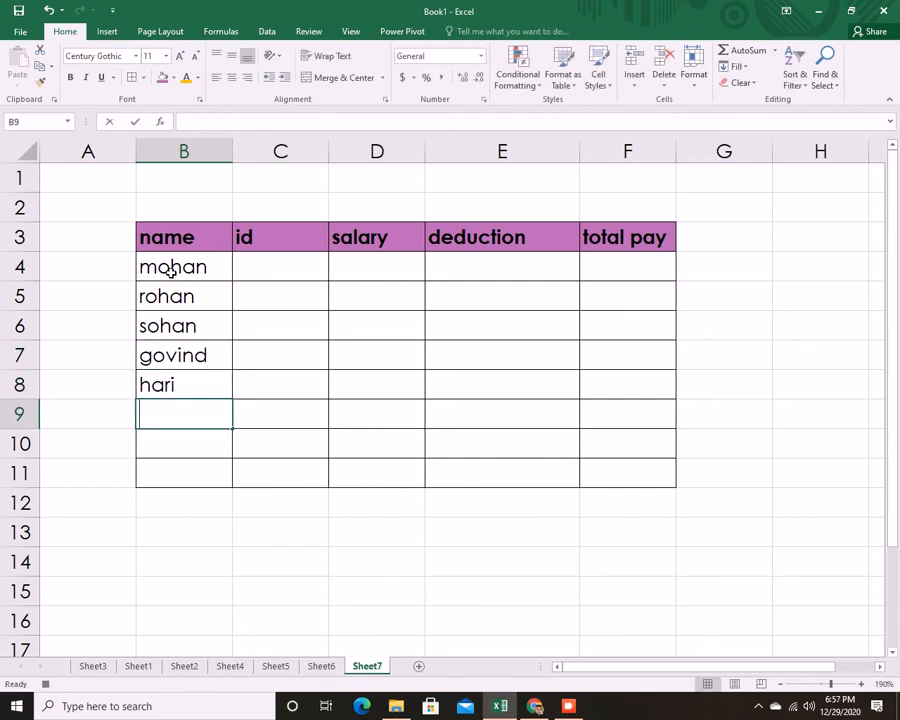
text(payal)
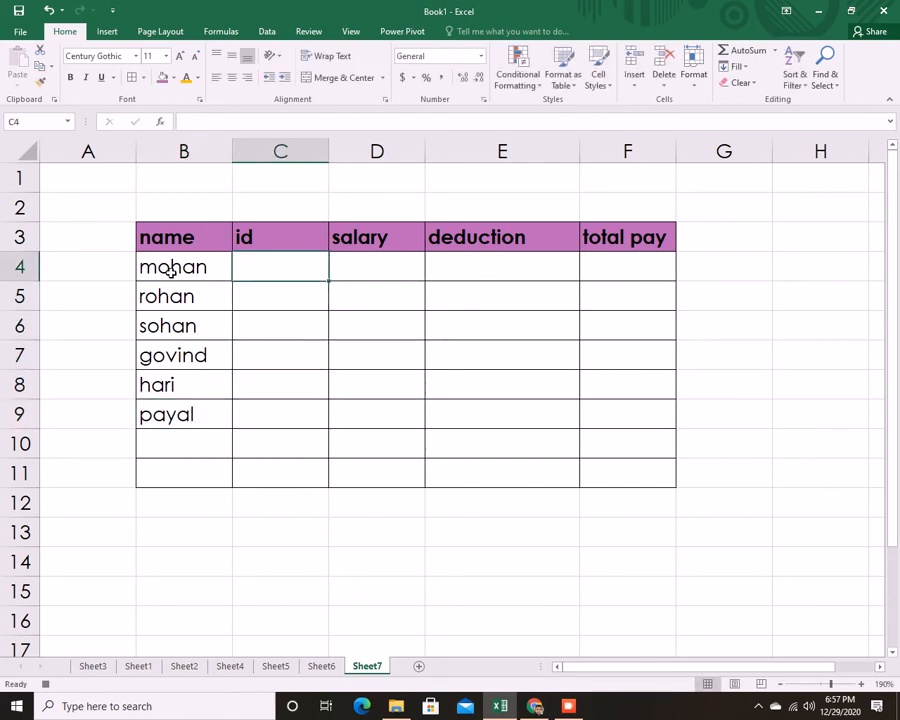
Step: Enter ids 23, 24, 25, 62, 45 and 21 down column C
text(23)
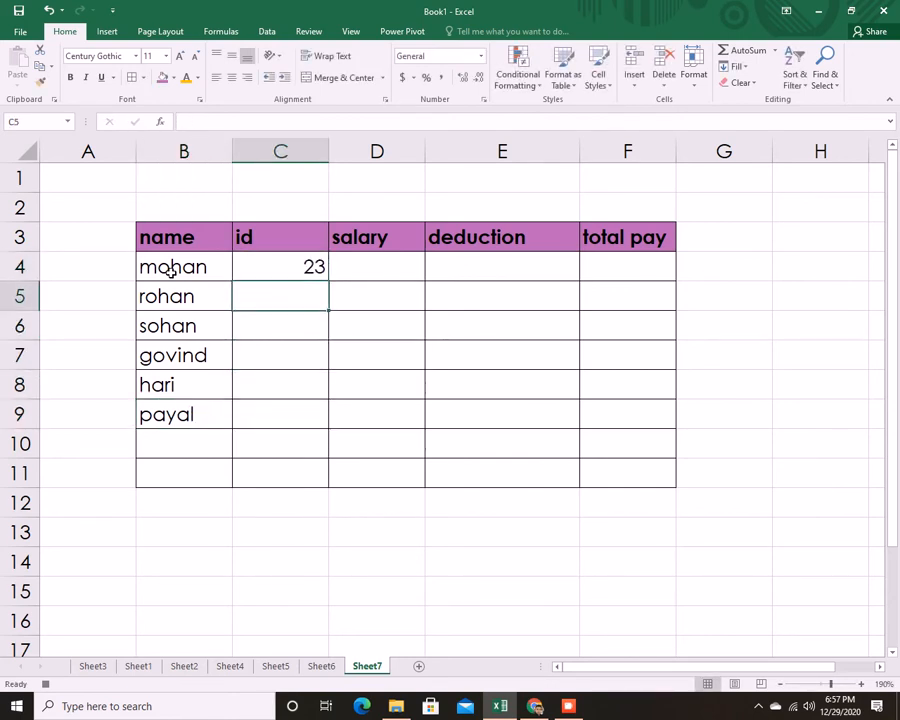
text(25)
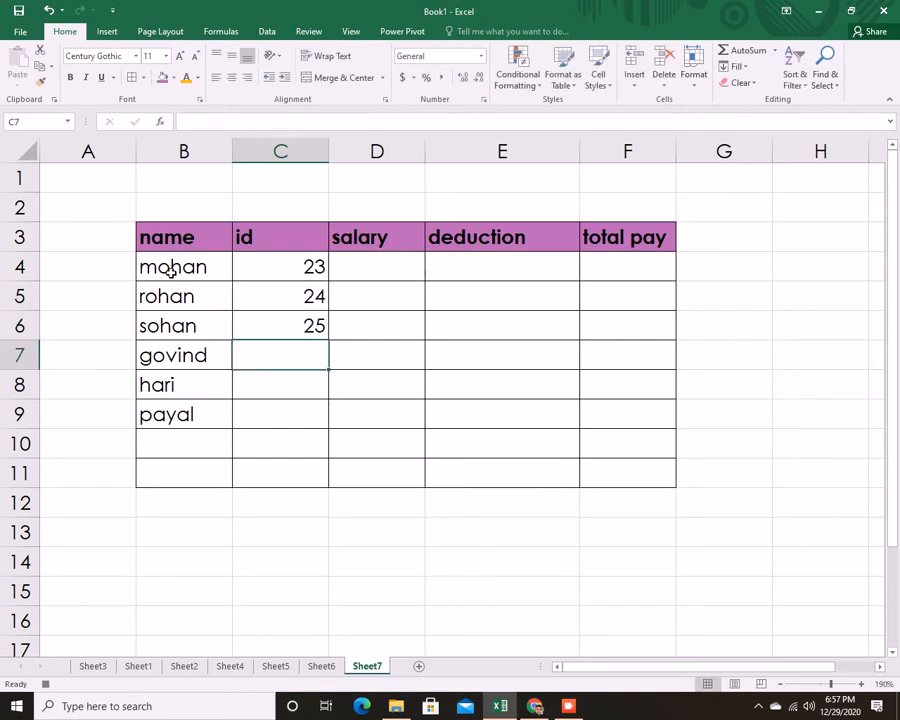
text(62)
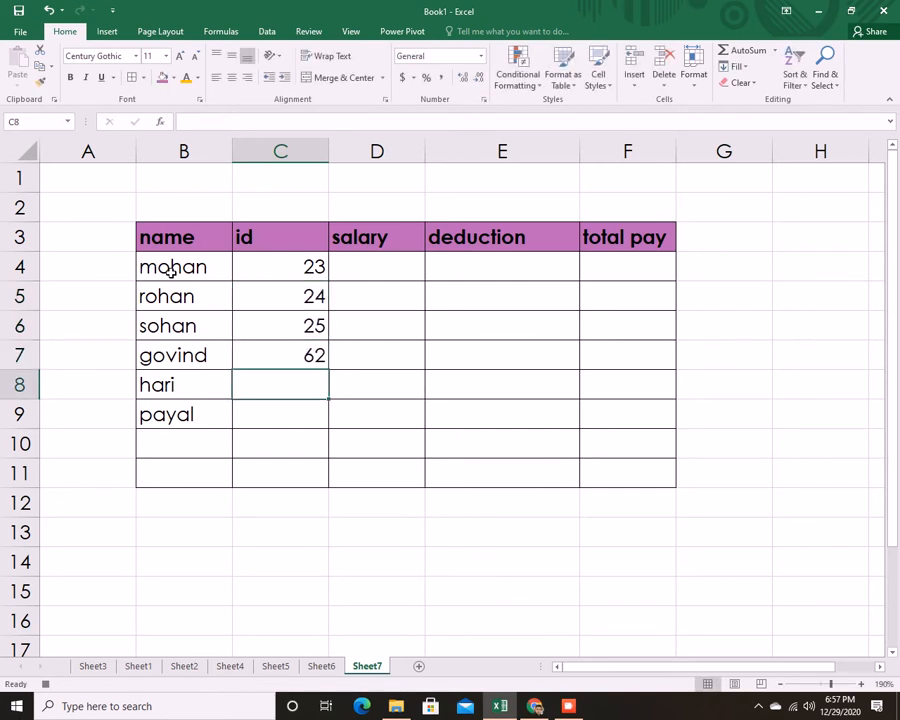
text(21)
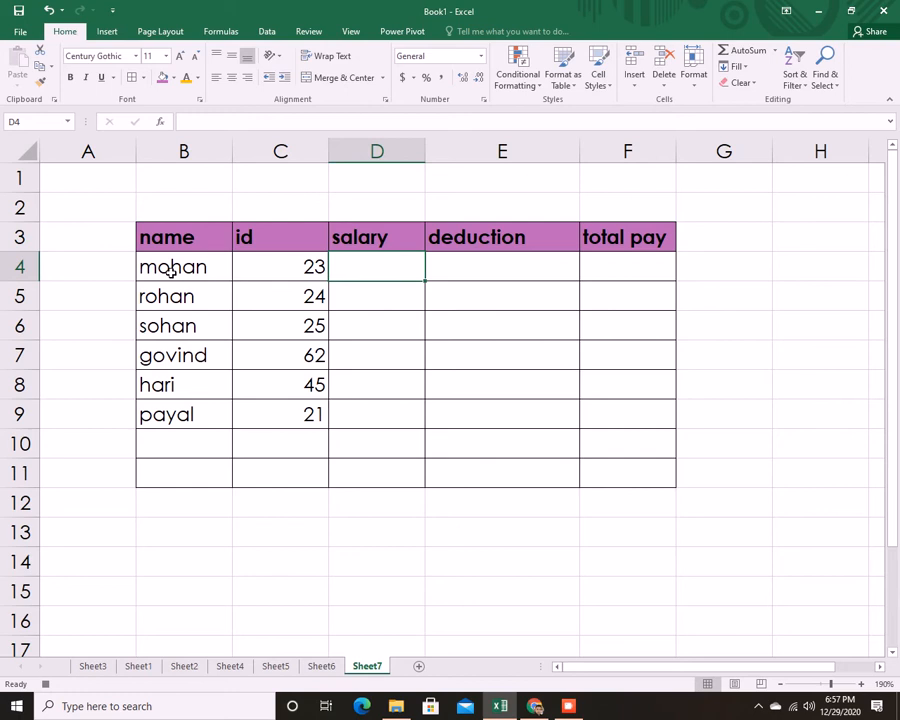
Step: Select mohan's total pay cell F4 and begin a formula with an equals sign
click(627, 266)
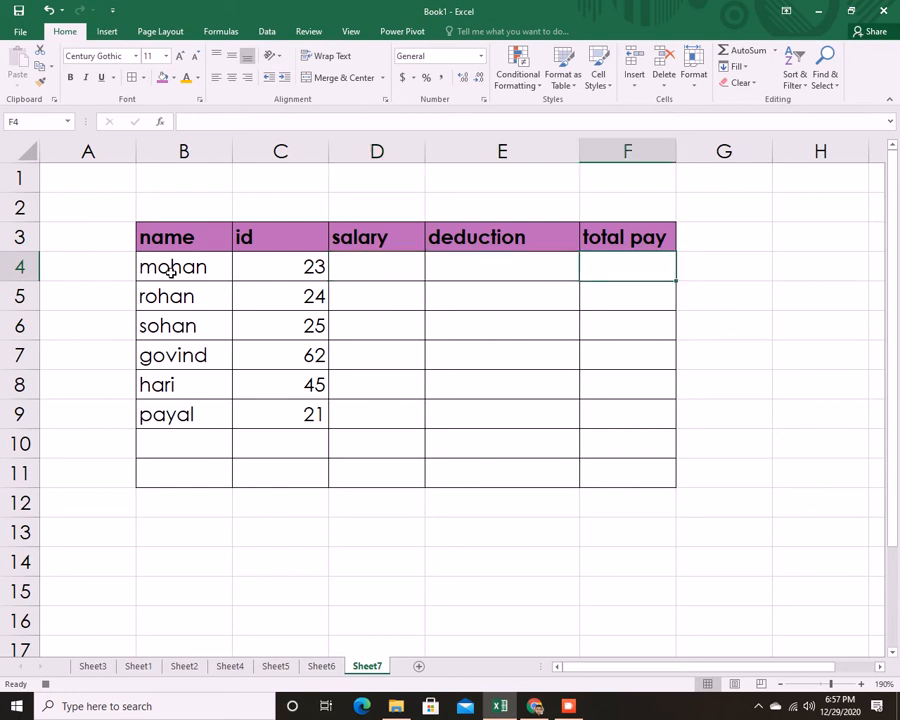
click(627, 295)
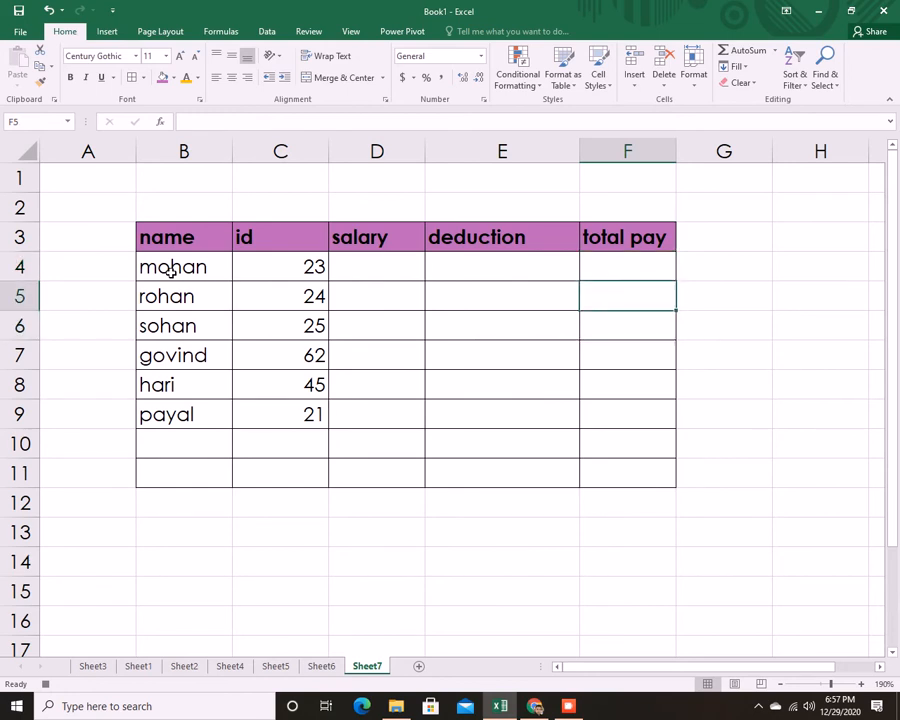
click(627, 266)
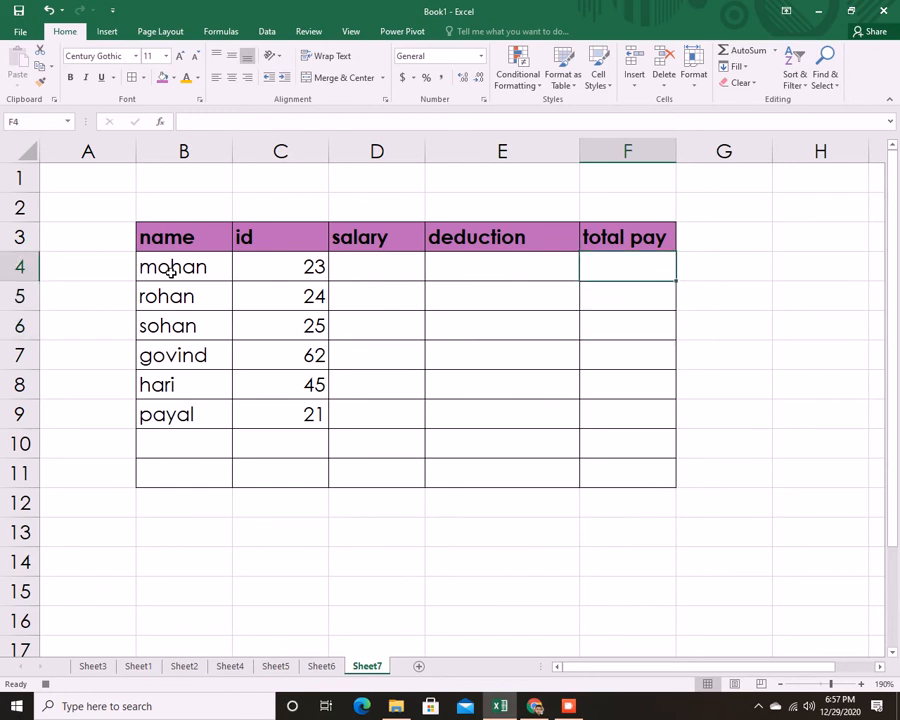
text(=)
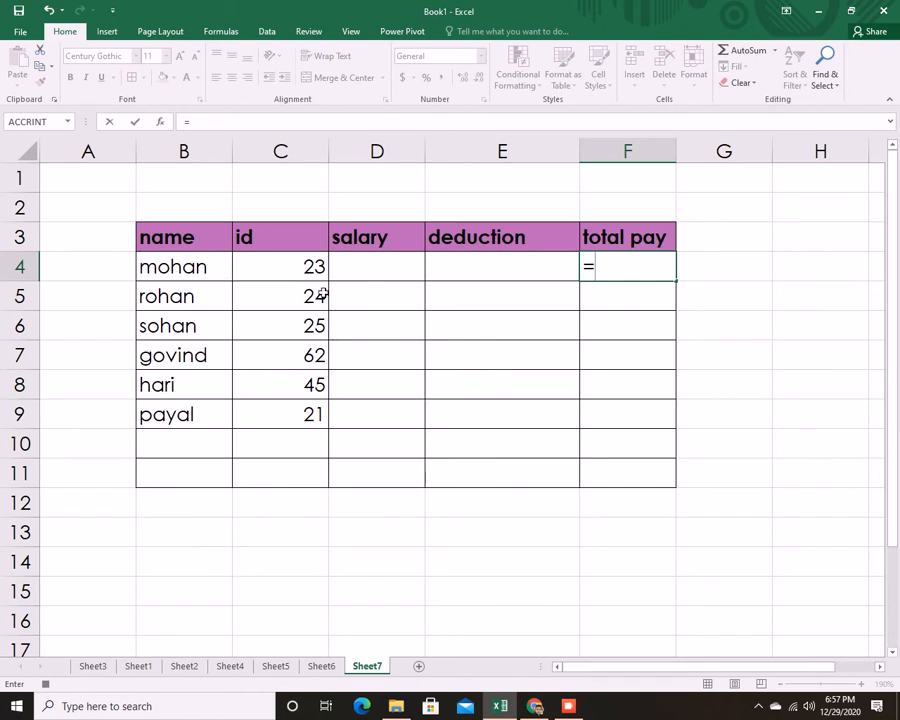
Step: Enter =D4-E4 in F4, fill it down to F11, and test it with 2000 and 150
click(377, 266)
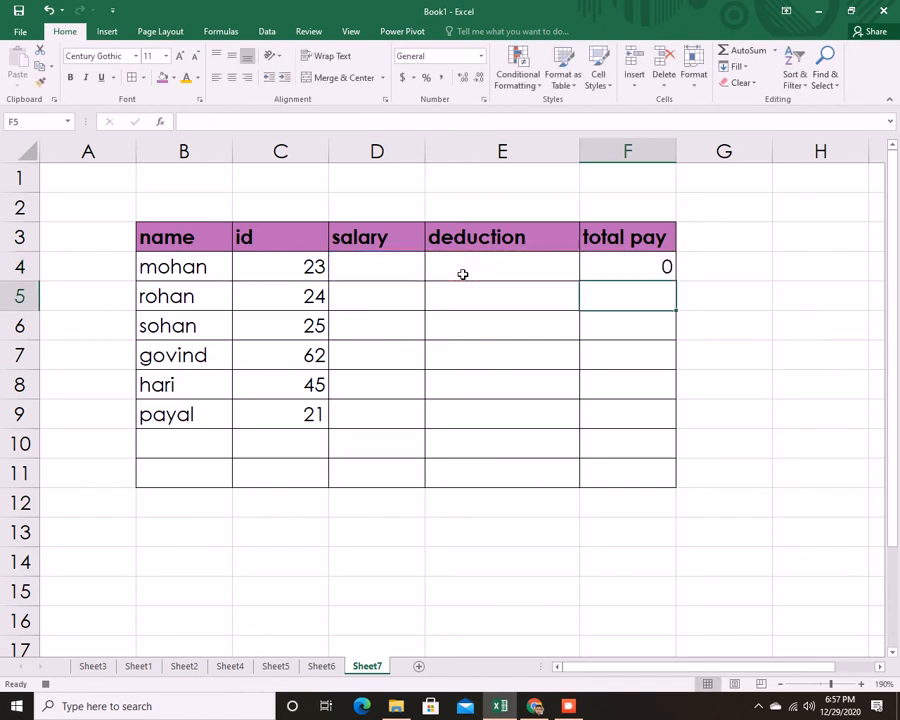
click(627, 266)
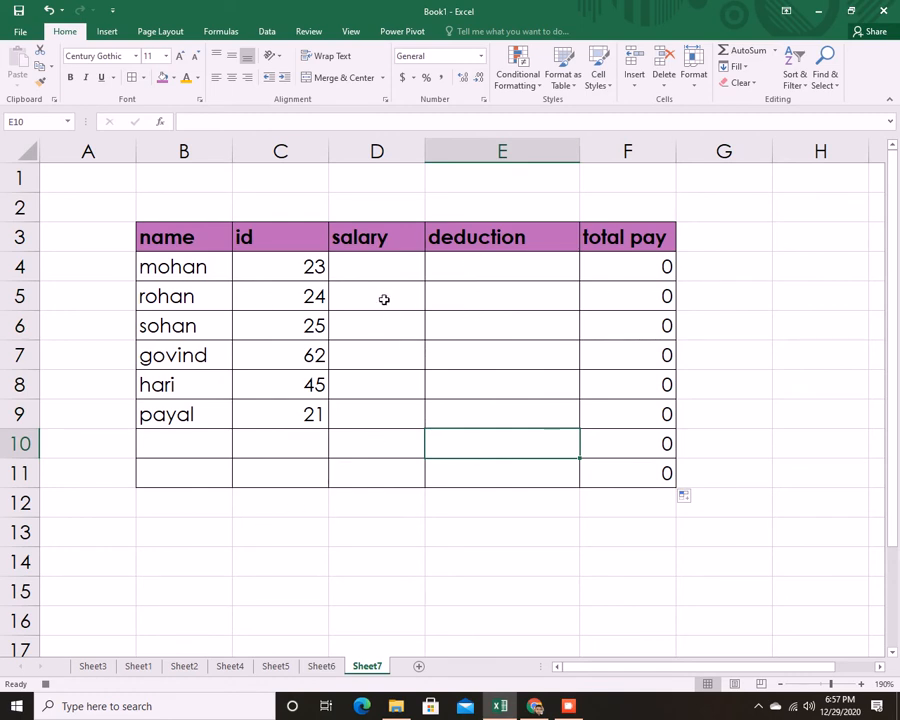
click(376, 266)
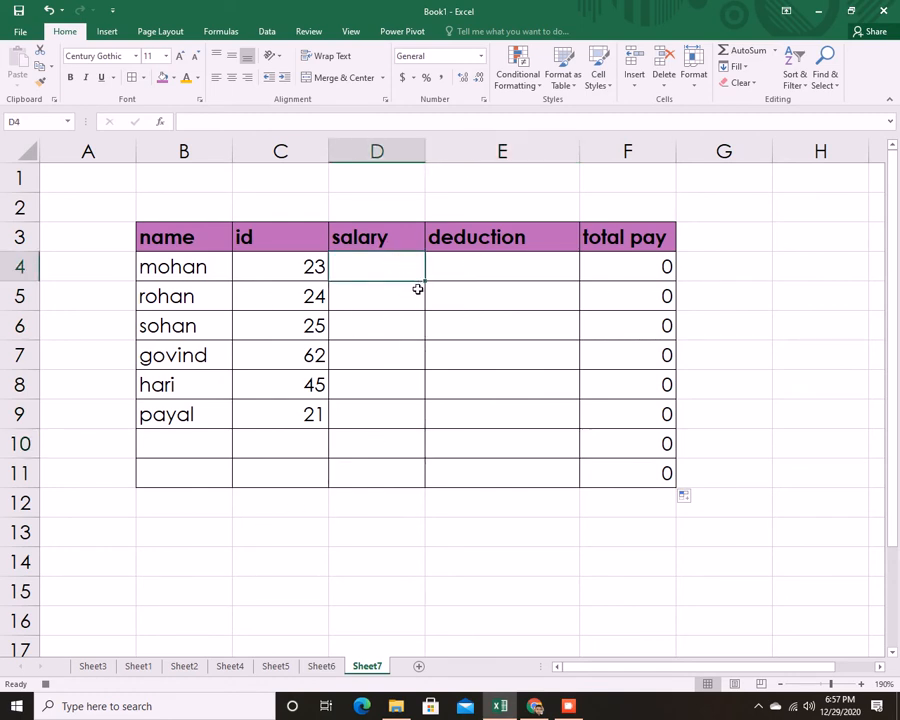
text(2000)
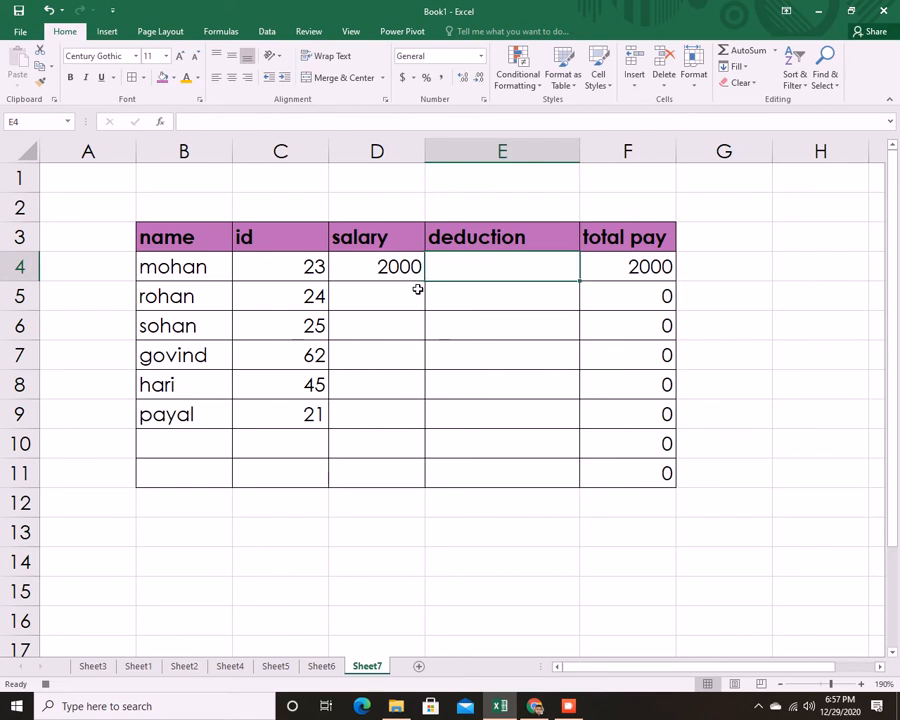
text(150)
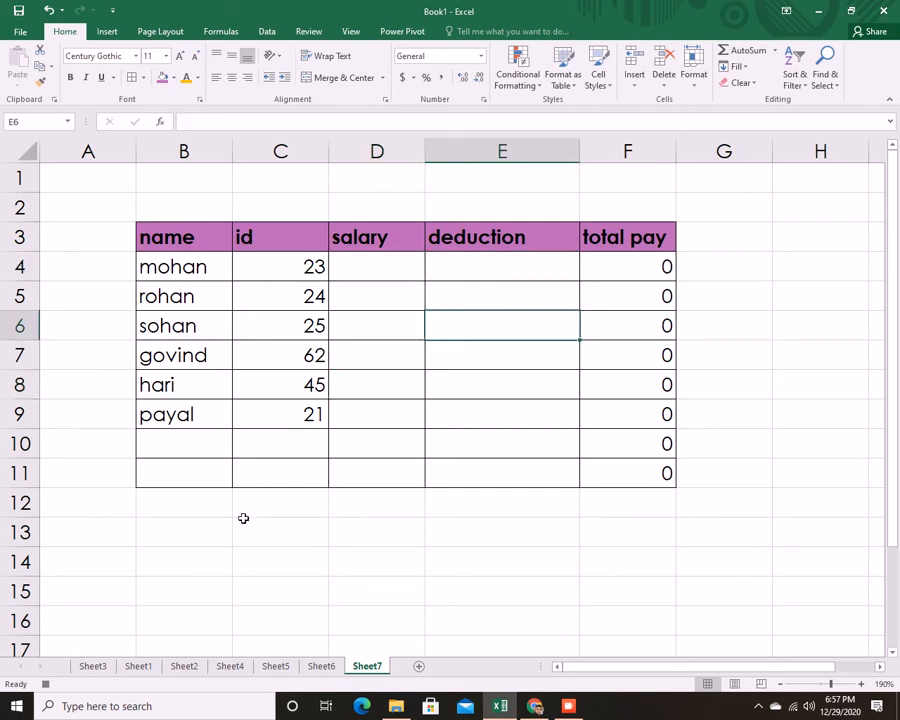
Step: Switch the ribbon to the View tab
click(351, 31)
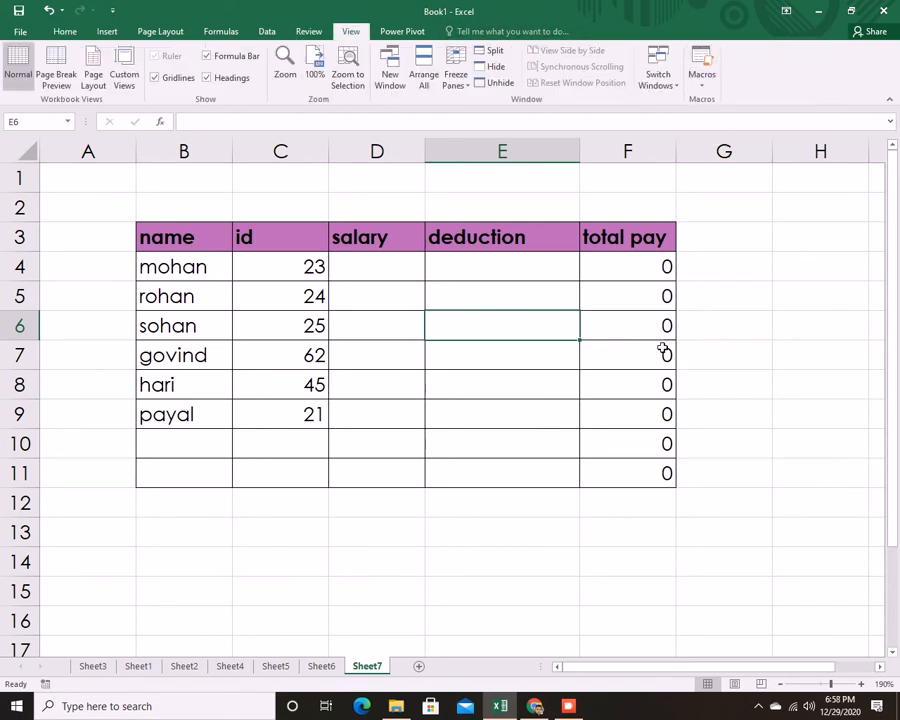
mouse_move(617, 390)
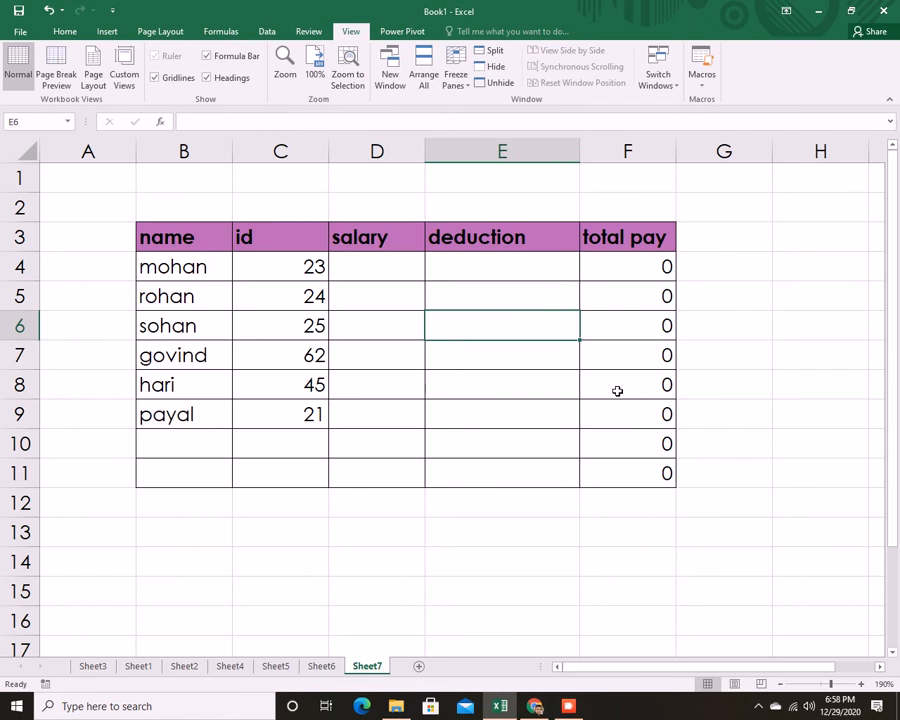
mouse_move(393, 665)
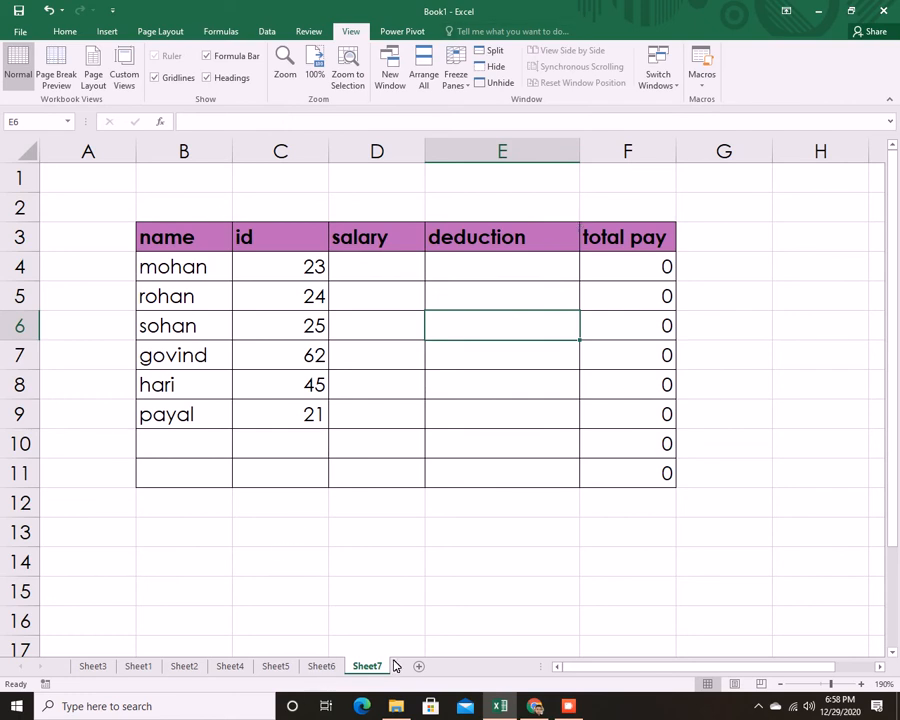
Step: On new Sheet8, write 'press ctrl+ k shortcut' in B4 and run the macro via Ctrl+K
click(419, 666)
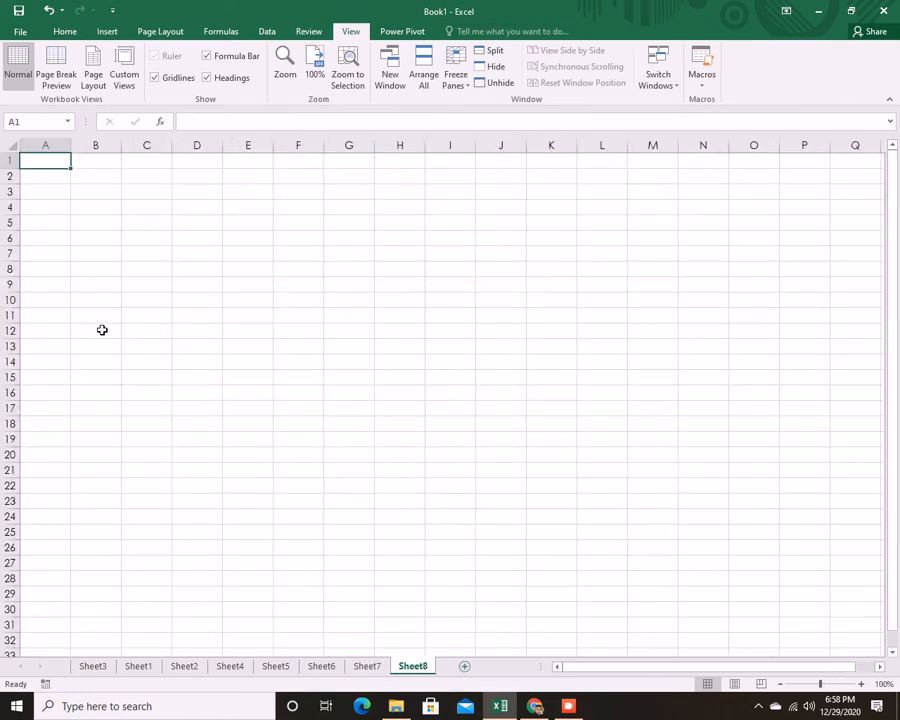
click(95, 207)
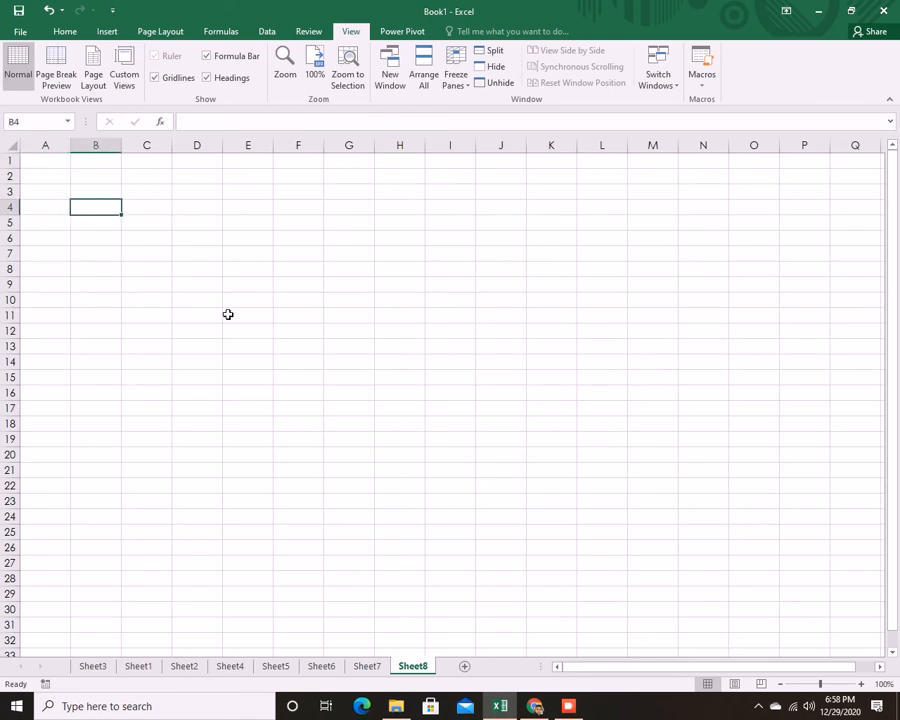
mouse_move(197, 192)
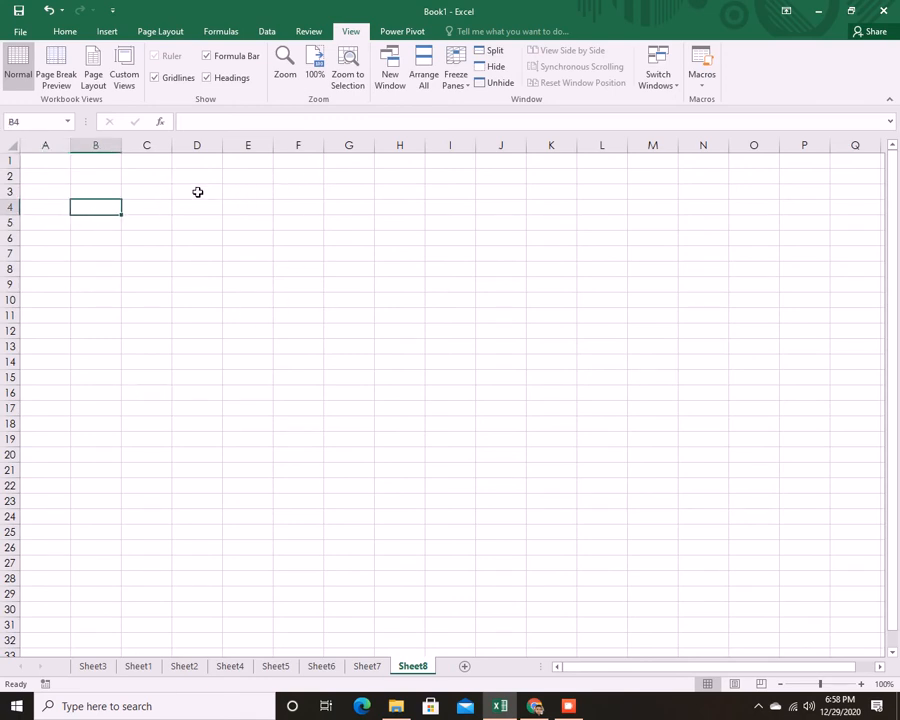
mouse_move(159, 217)
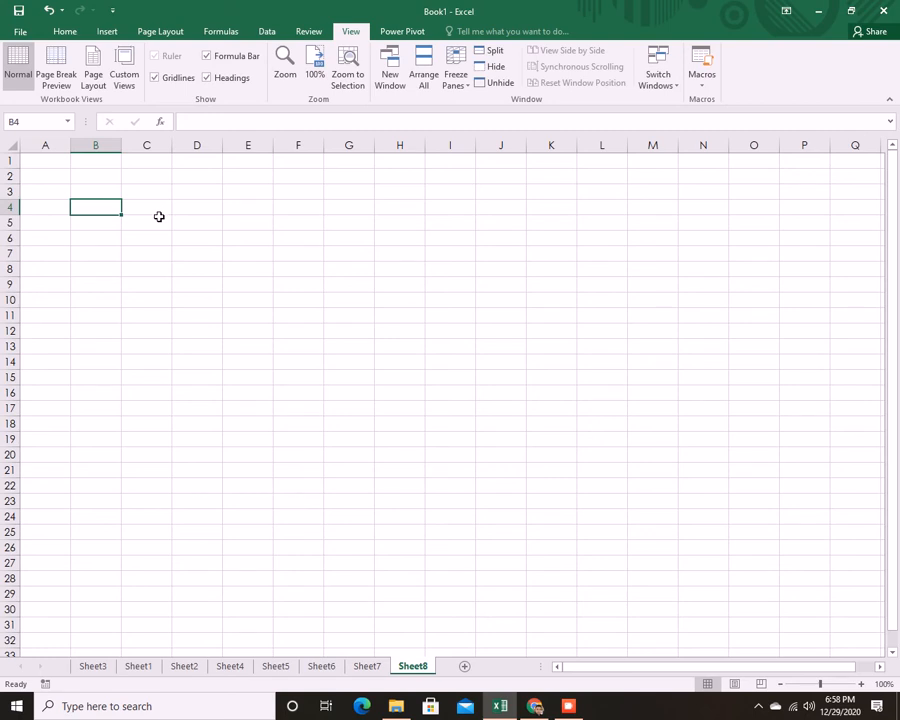
text(press ctrl+)
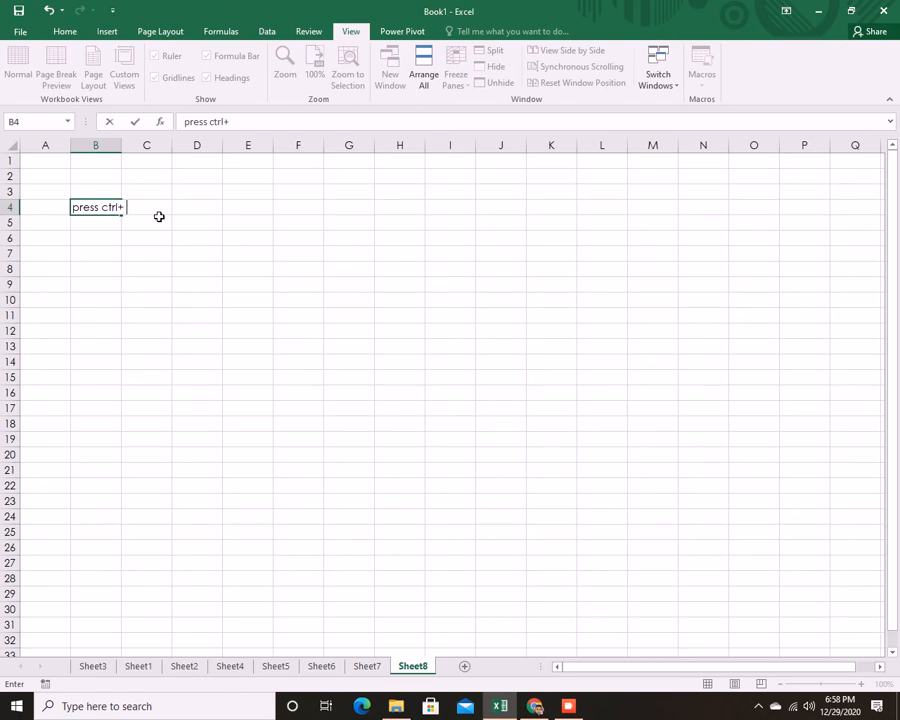
text(k)
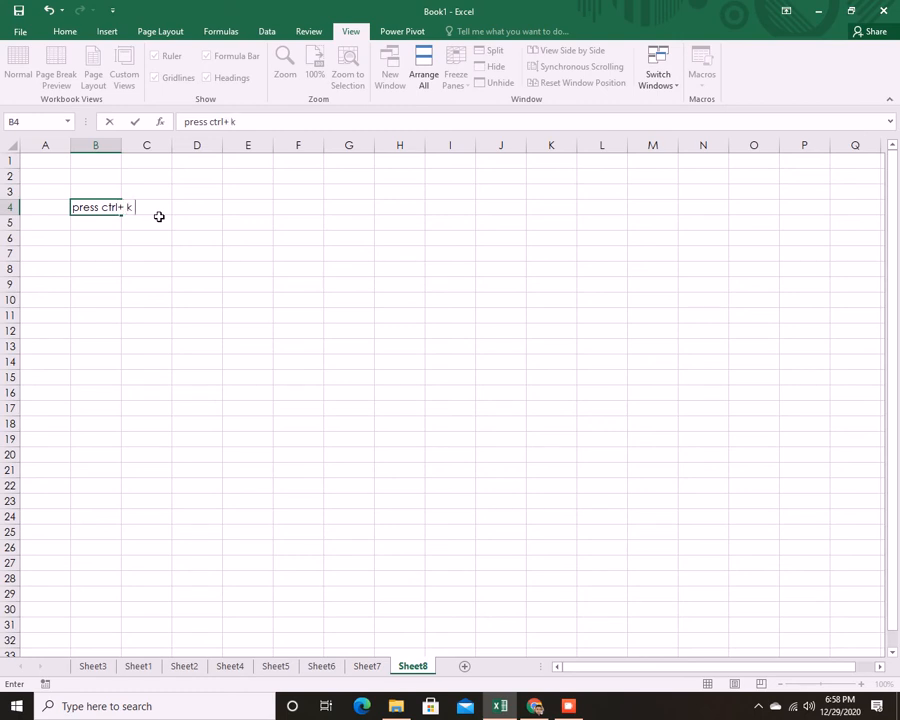
text(sh)
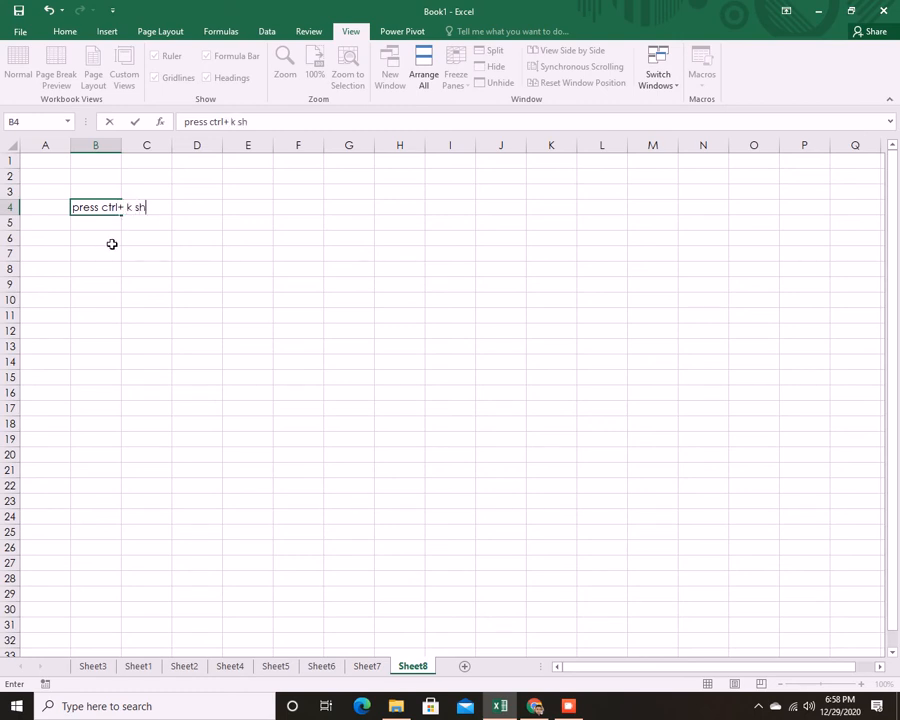
text(ortcut)
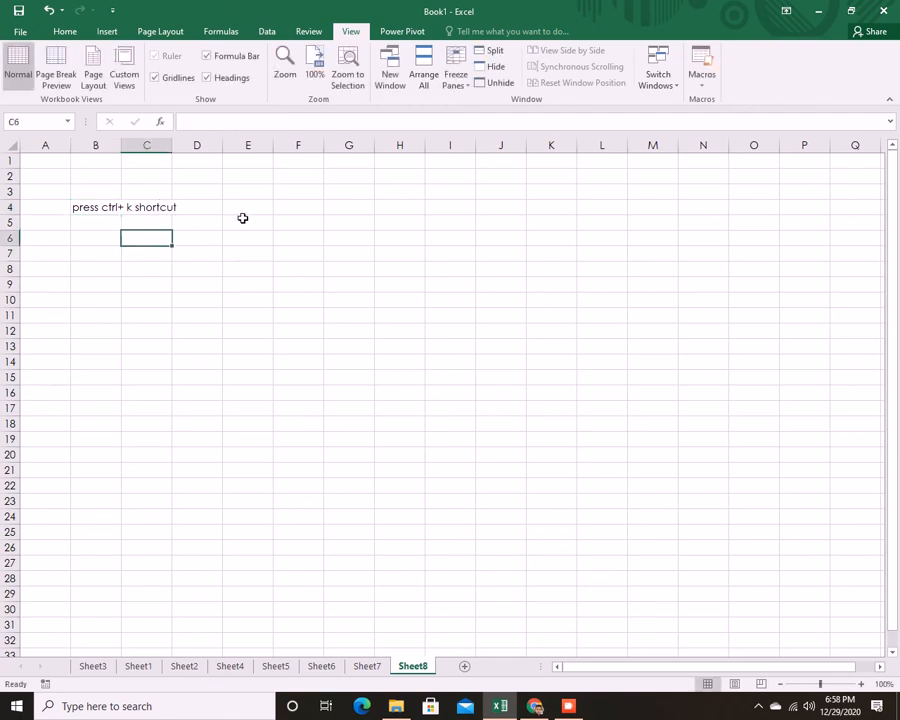
mouse_move(189, 370)
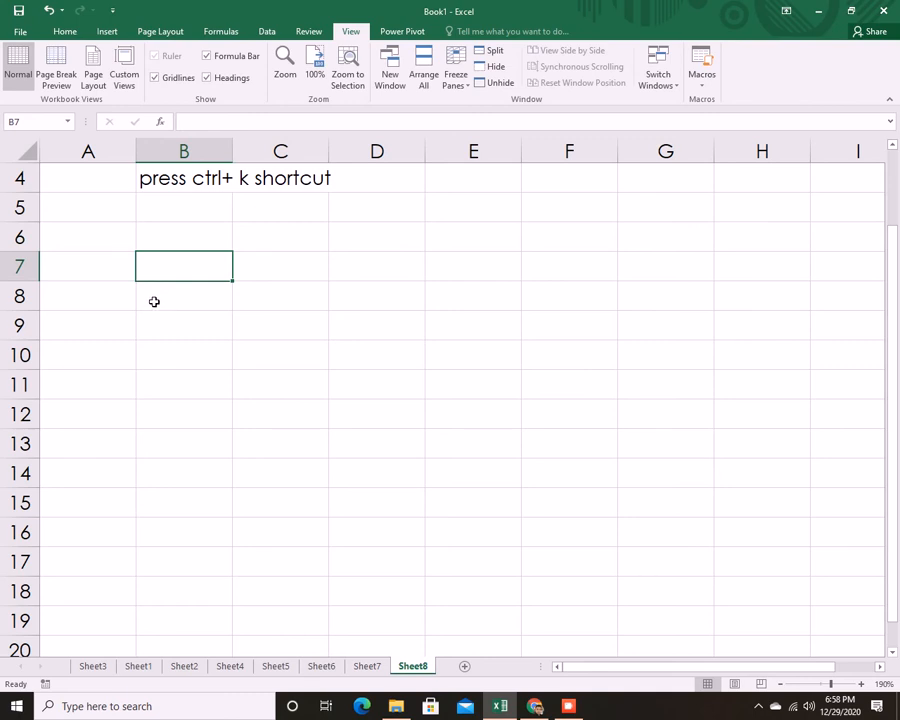
click(458, 665)
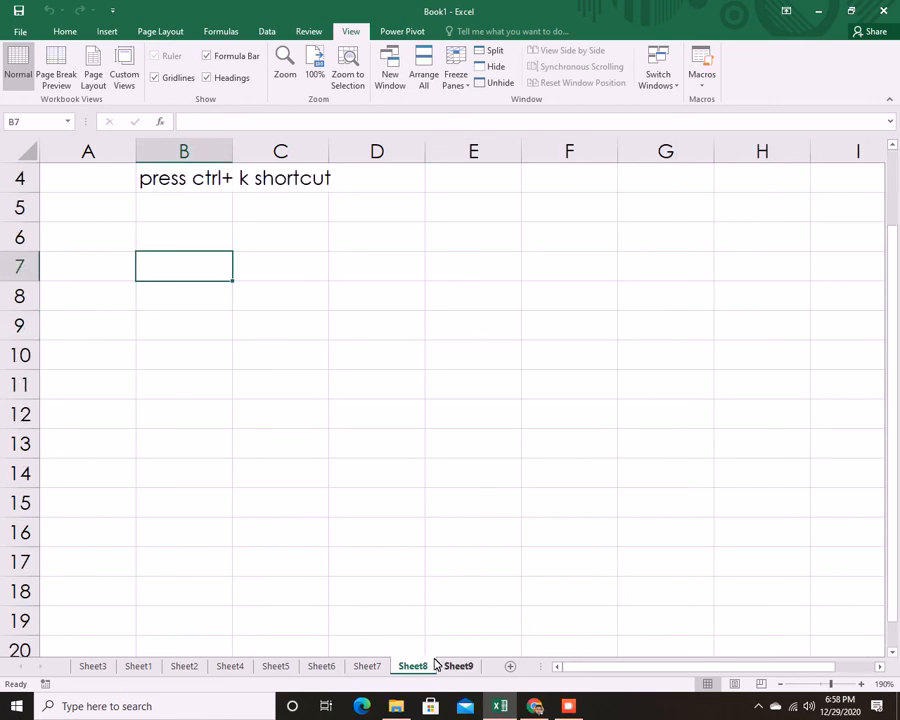
Step: Look through Sheet7 and Sheet8, then go to the macro-built Sheet9
click(366, 666)
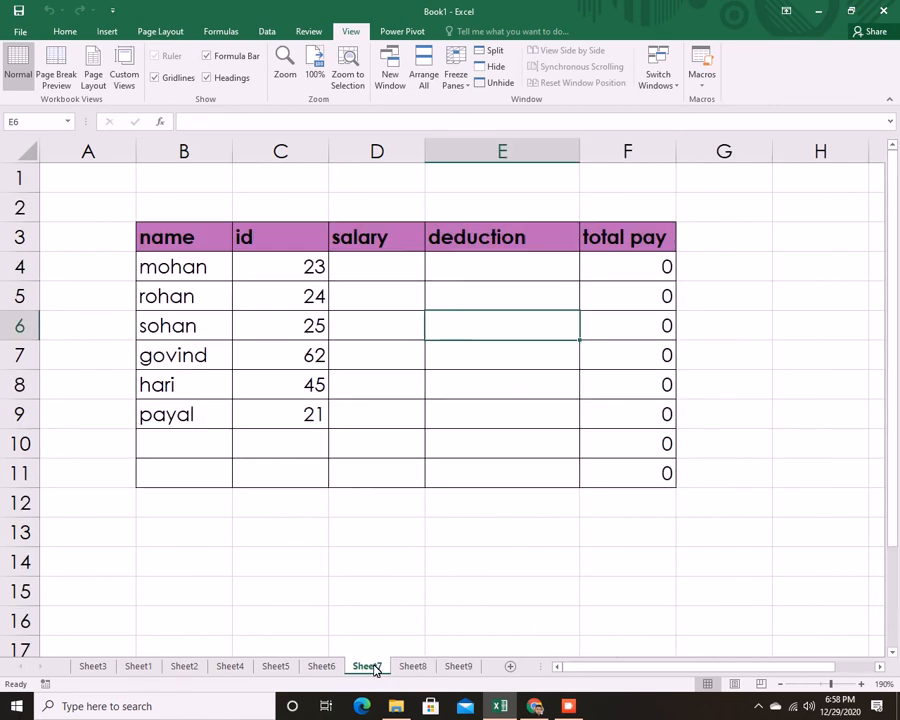
click(412, 666)
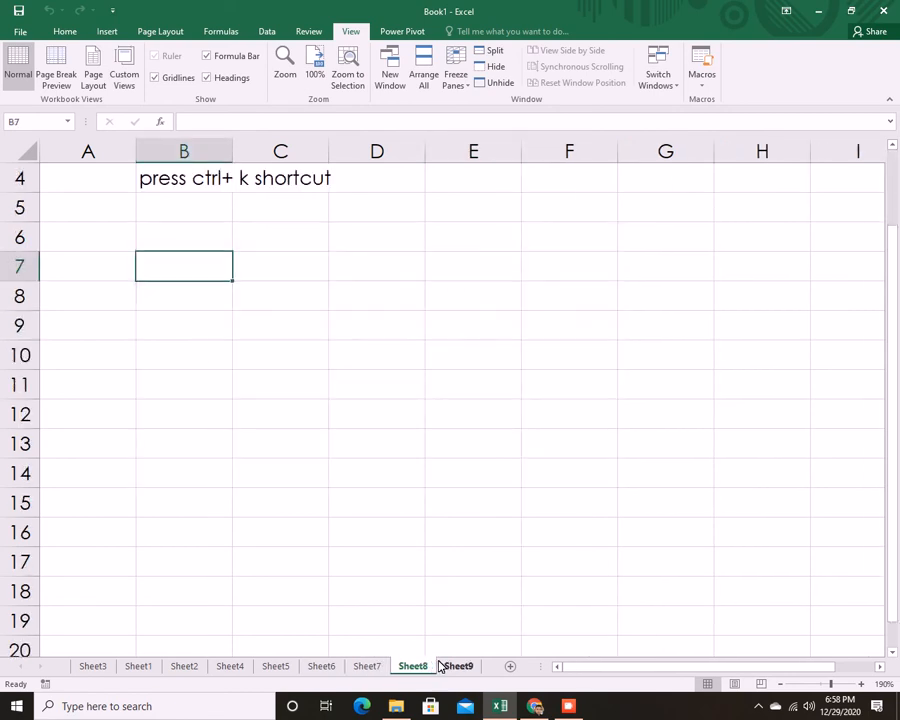
click(458, 666)
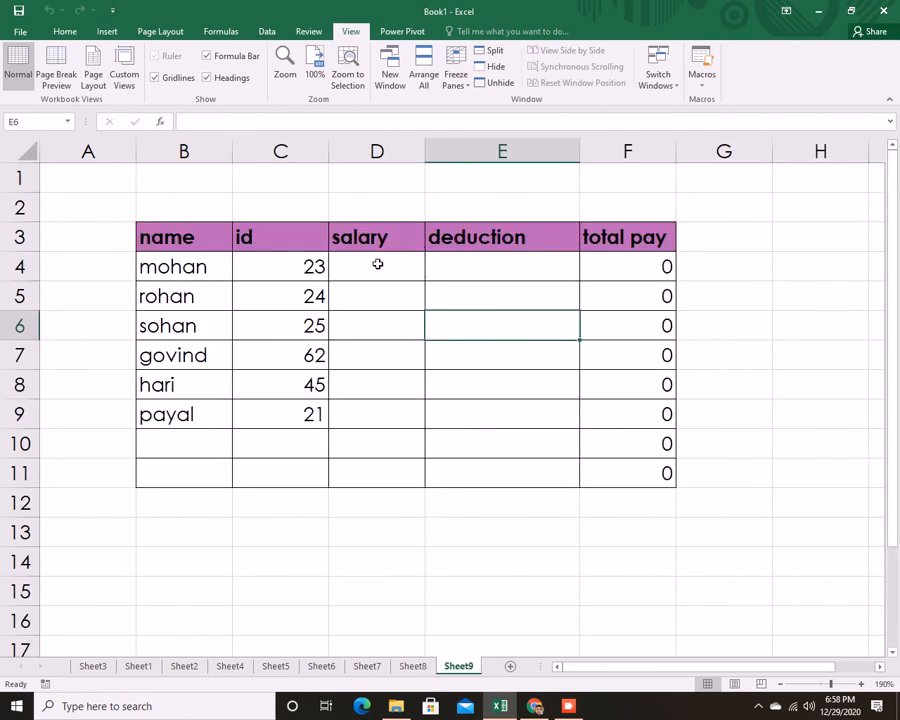
Step: Enter salaries 500 and 300 with deductions 120 and 200, then add blank Sheet10
click(376, 266)
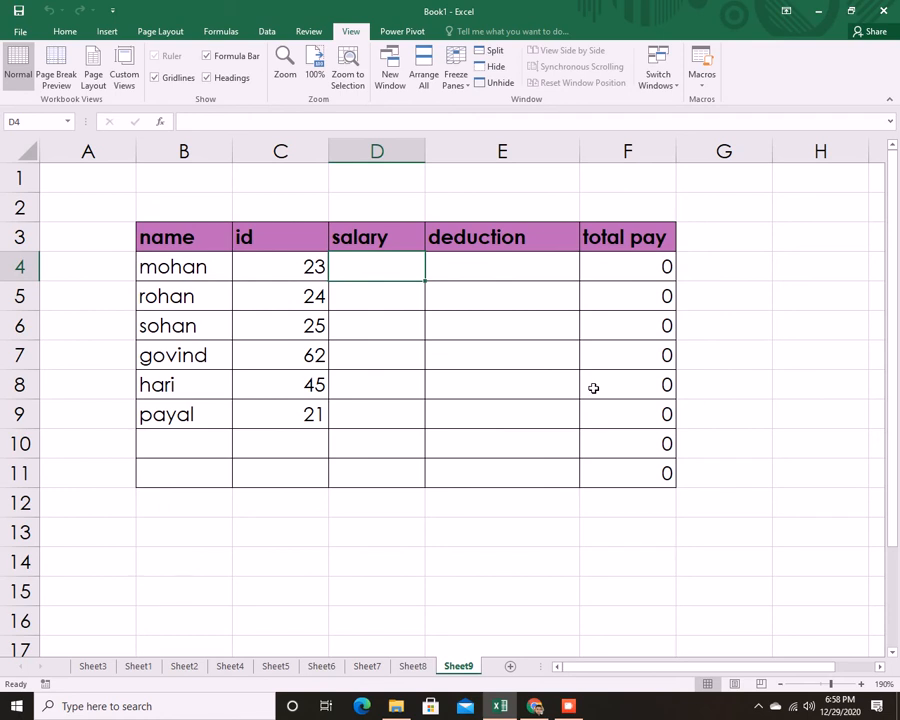
text(500)
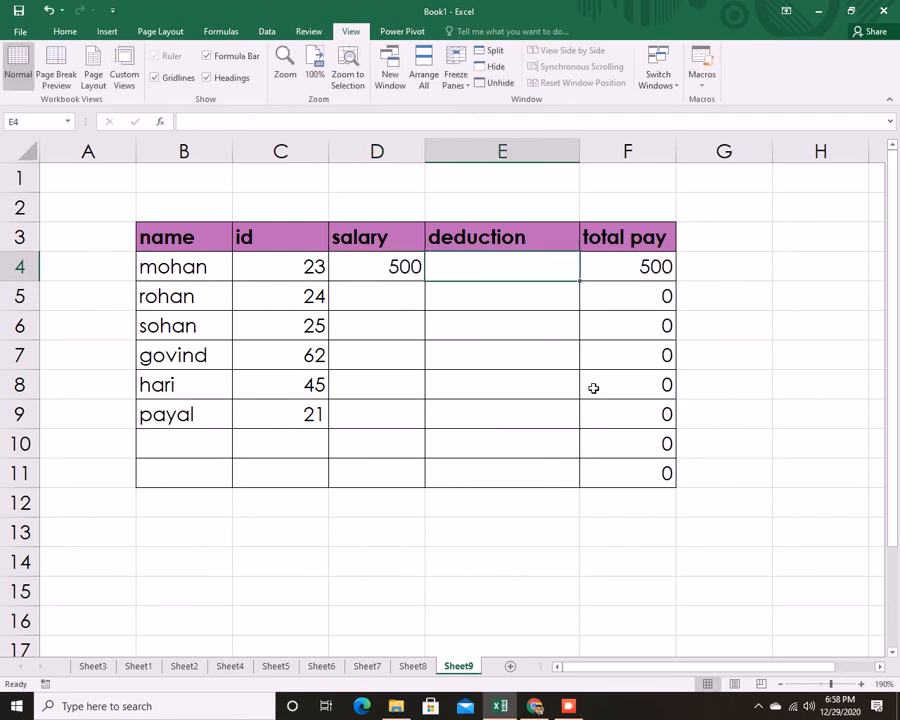
text(120)
click(377, 296)
text(300)
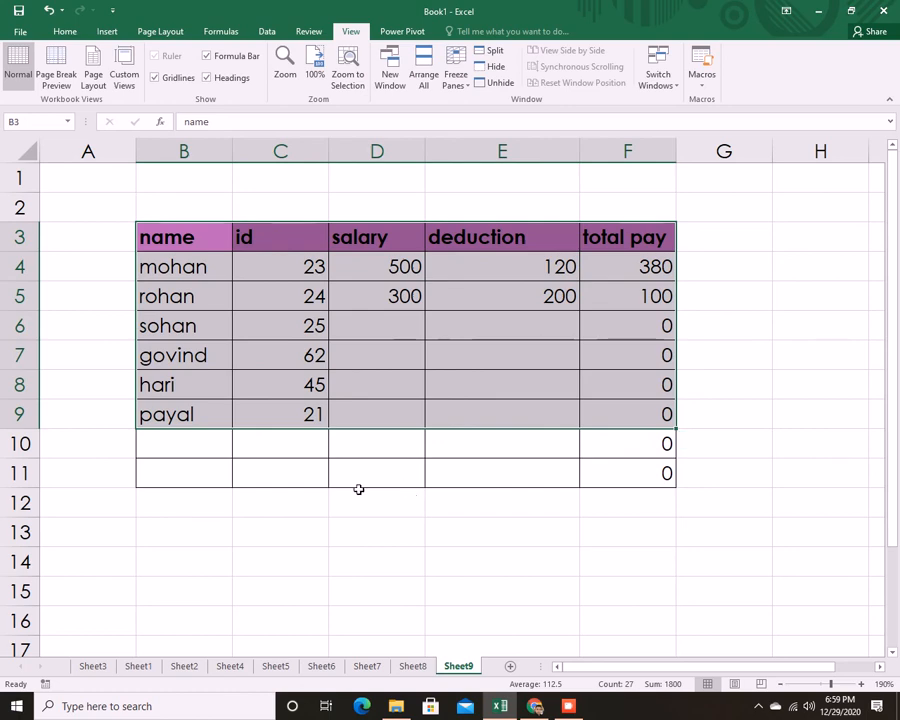
click(280, 473)
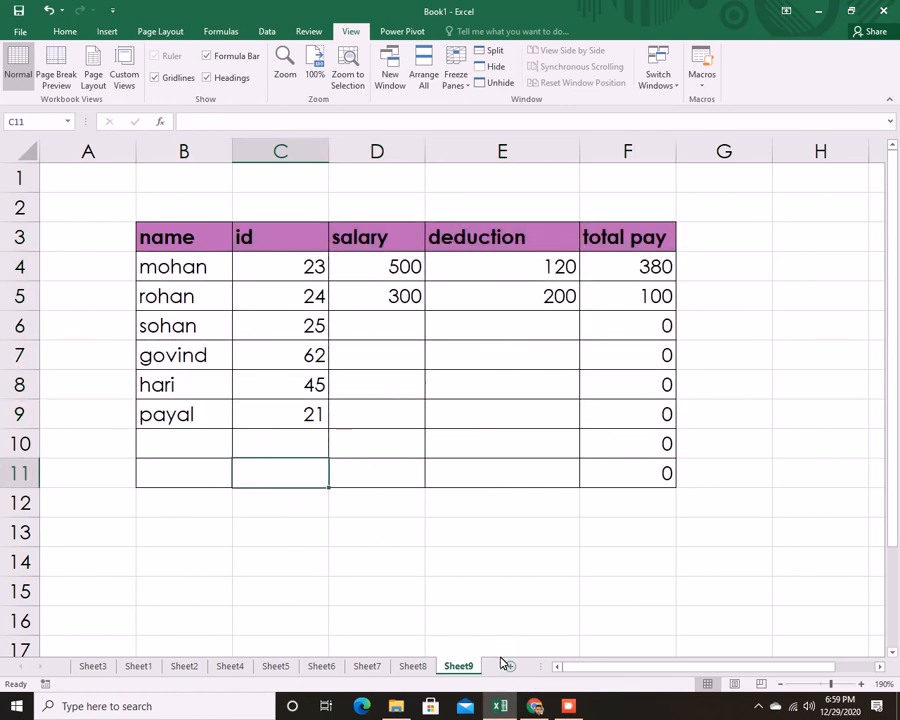
click(515, 665)
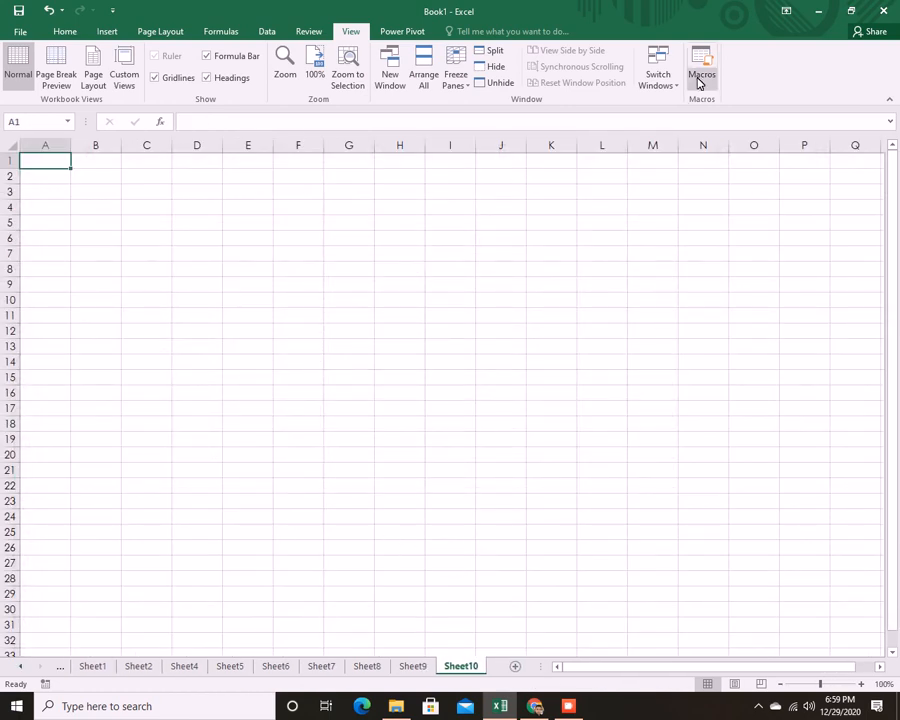
Step: Run the recorded PERSONAL.XLSB!Macro1 from the View Macros list
click(702, 68)
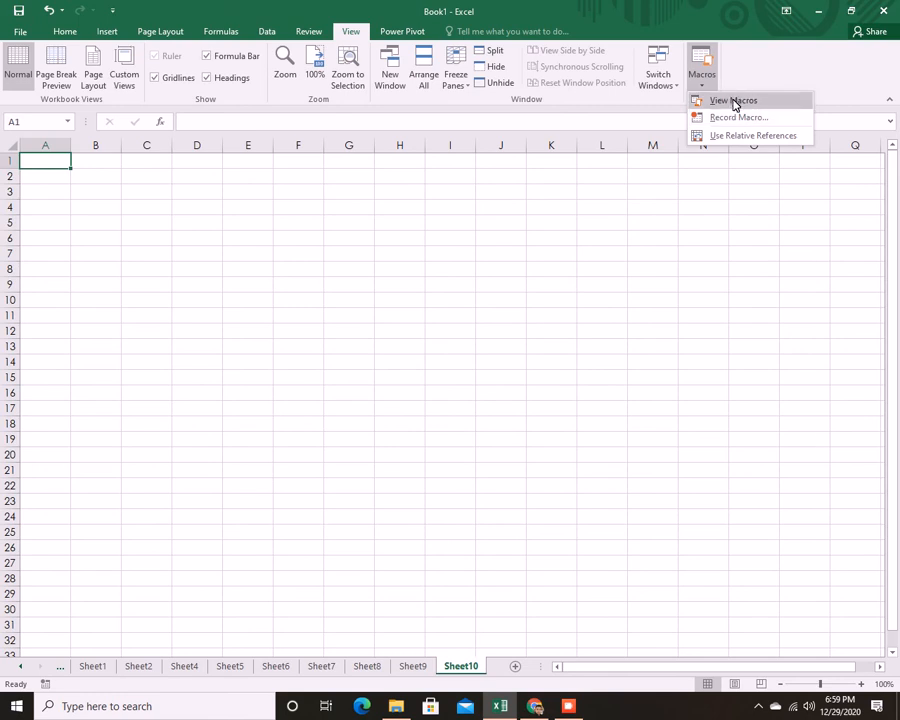
mouse_move(738, 117)
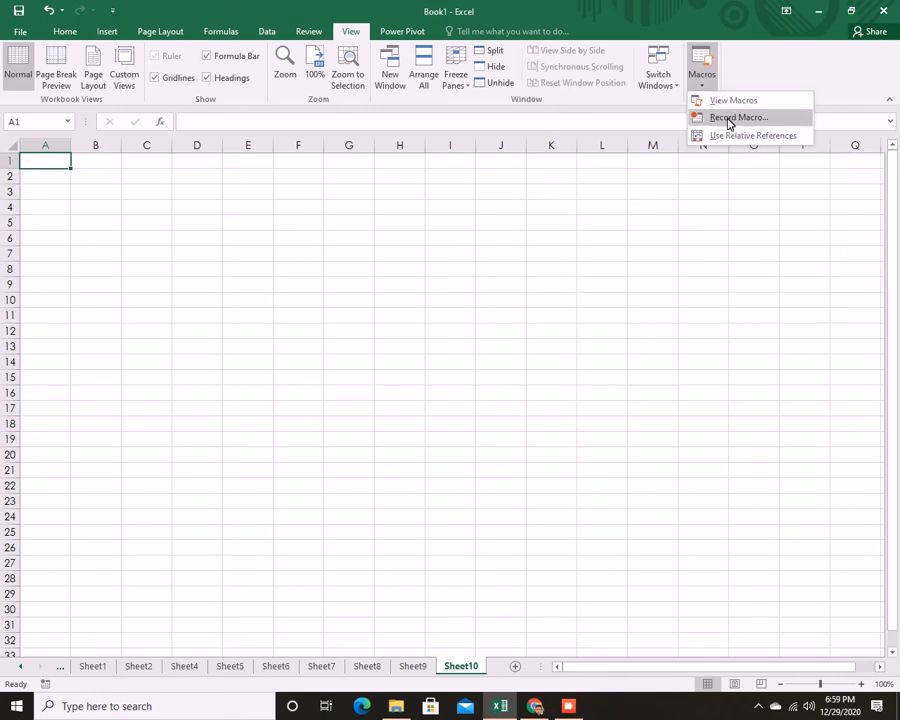
click(734, 100)
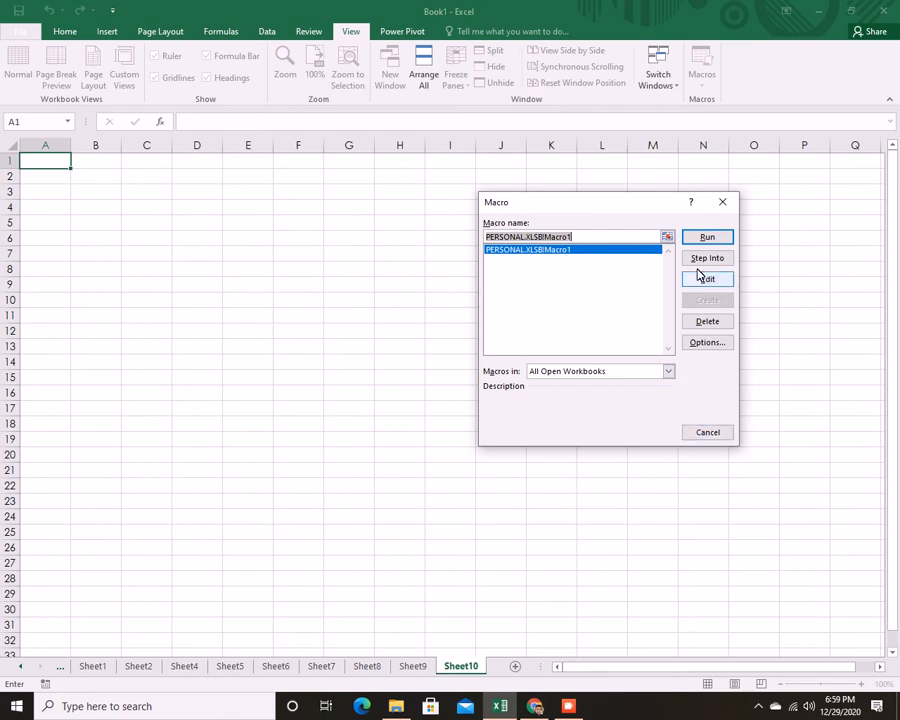
click(707, 236)
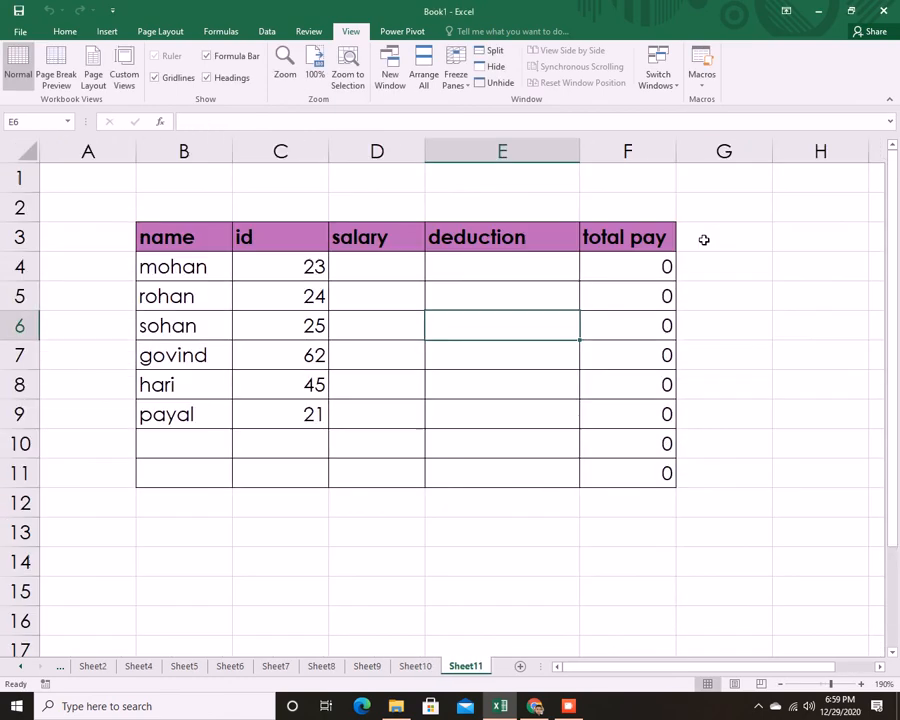
Step: On Sheet11, enter hari's salary 58000 and deduction 2500, giving total pay 55500
click(414, 666)
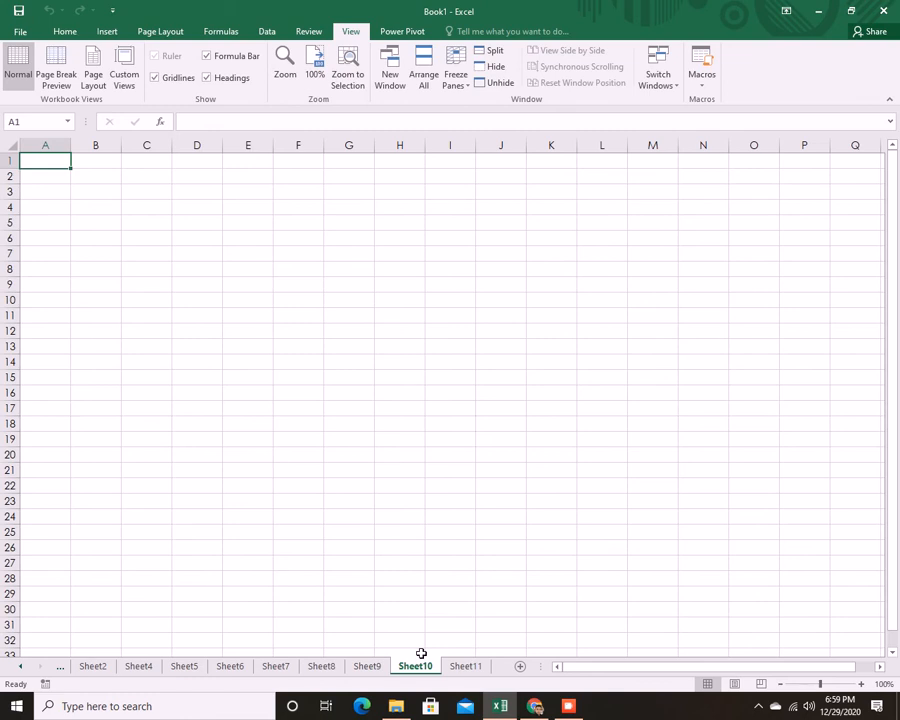
click(465, 666)
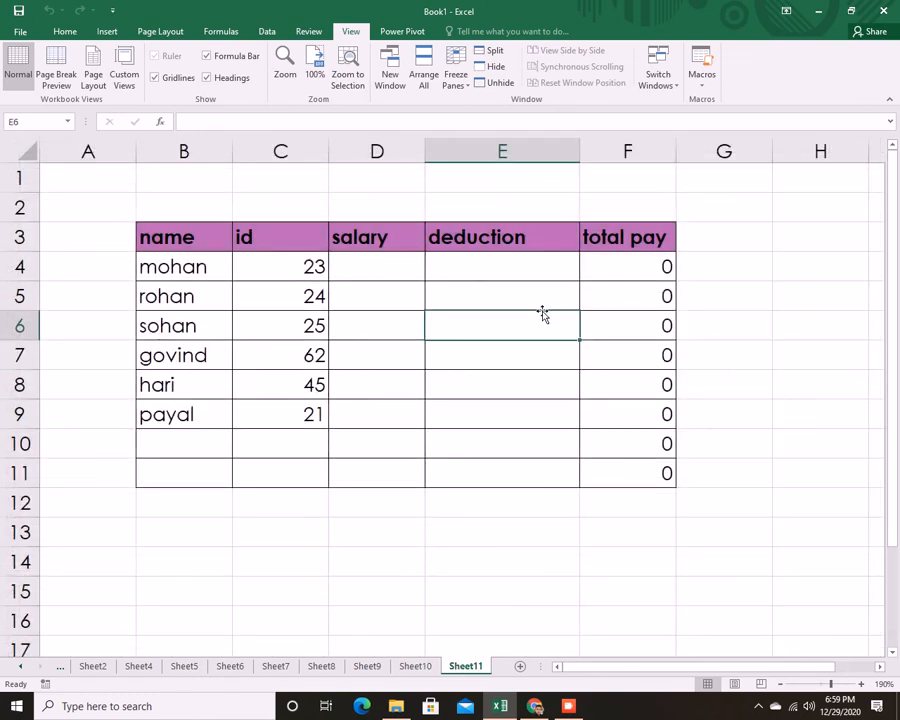
click(377, 384)
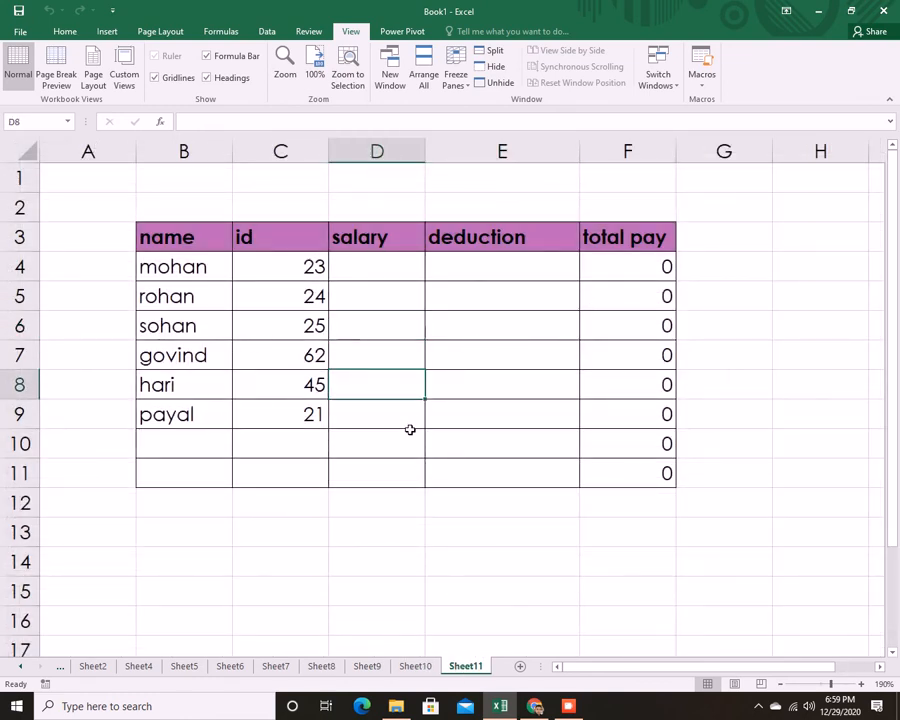
text(58000)
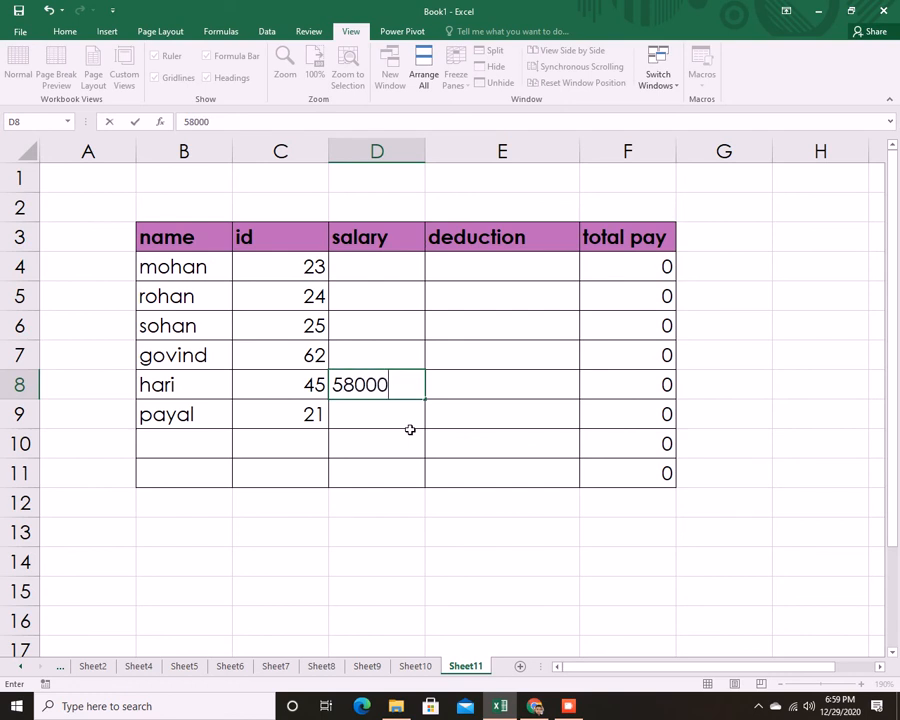
text(2500)
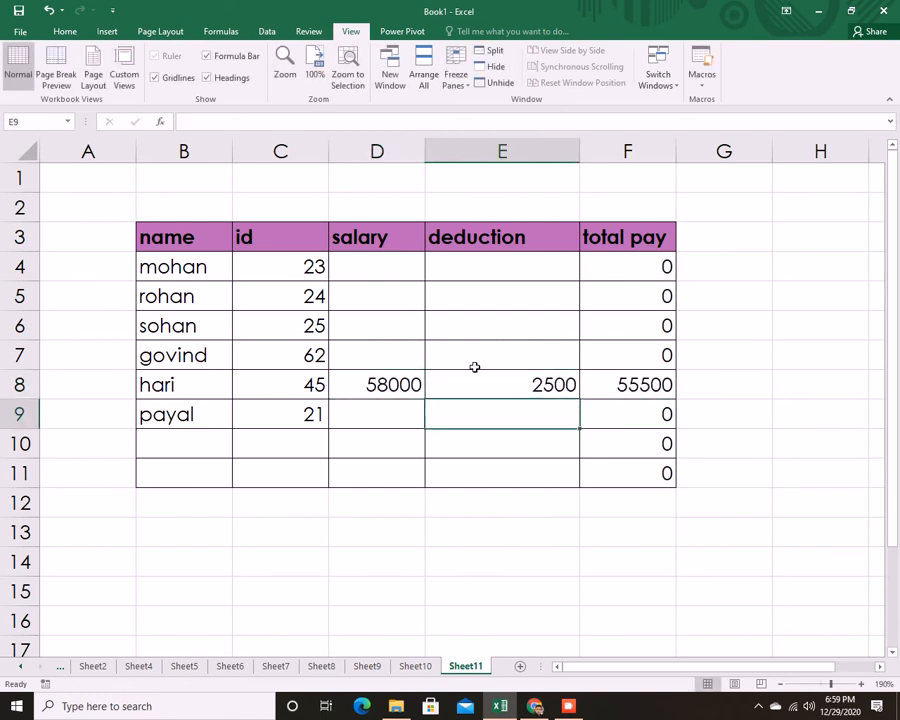
click(502, 531)
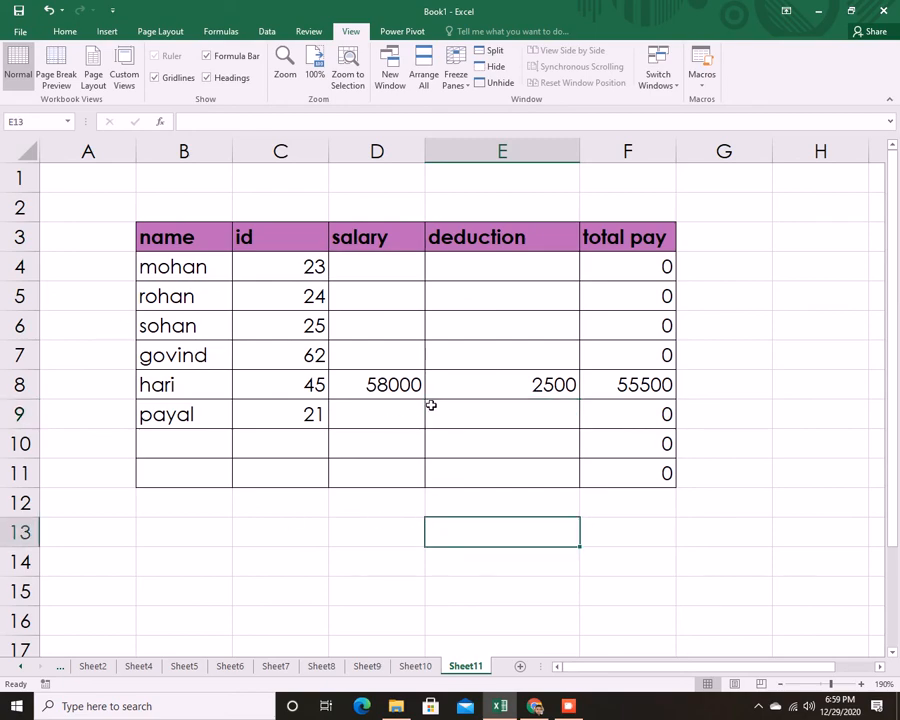